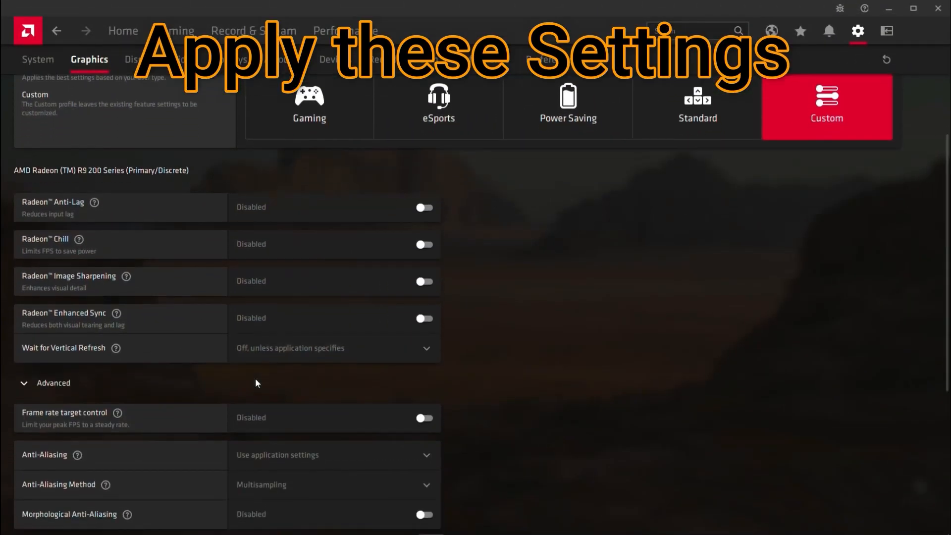
- Review the Display, Video and streaming Accounts settings pages in Adrenalin
scroll(down, 3)
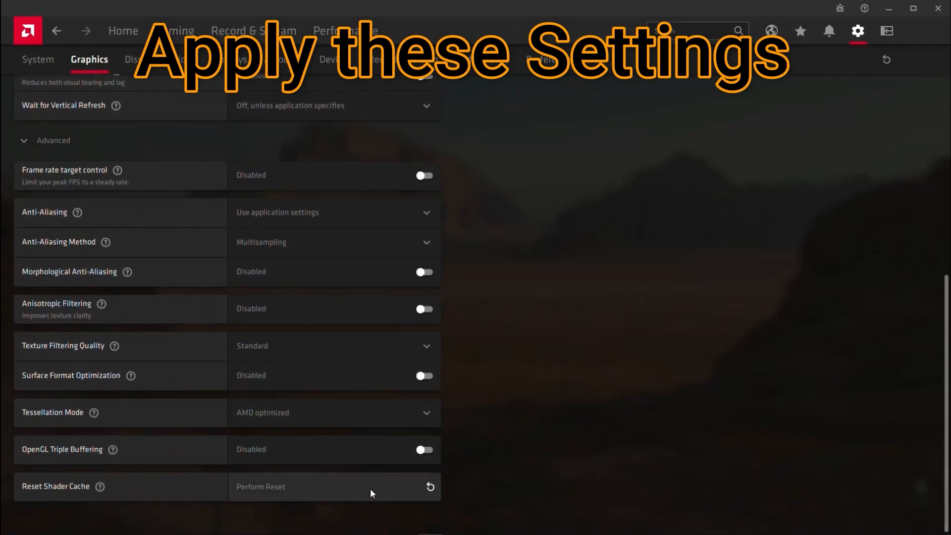
scroll(up, 3)
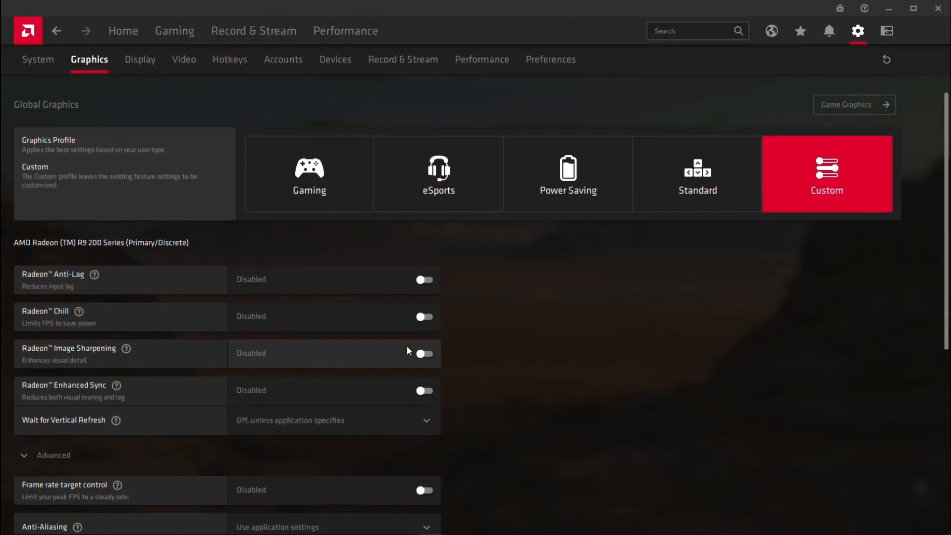
click(140, 59)
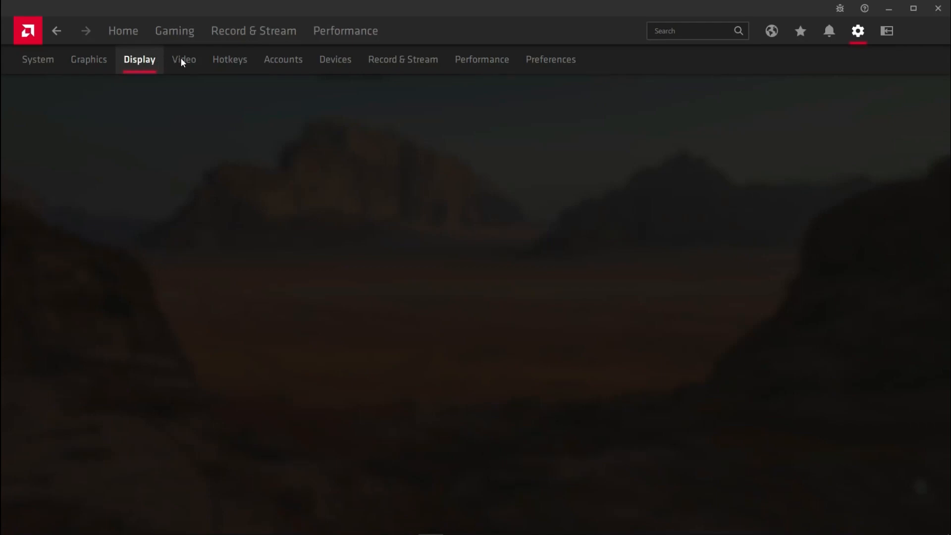
click(183, 59)
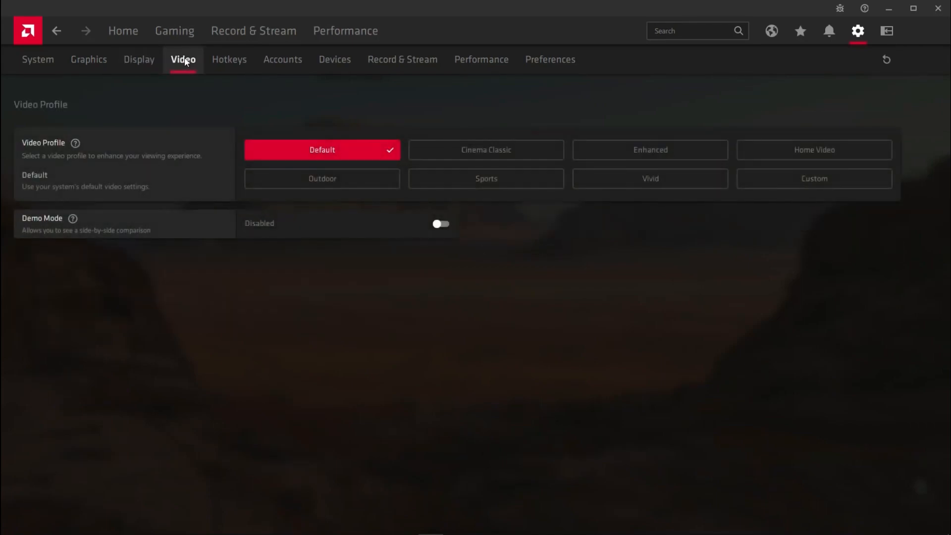
mouse_move(230, 57)
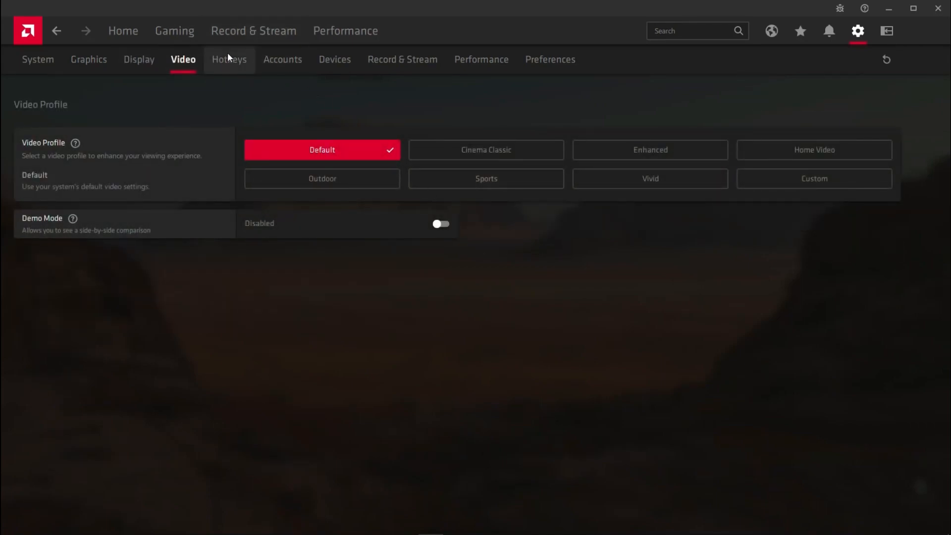
click(282, 60)
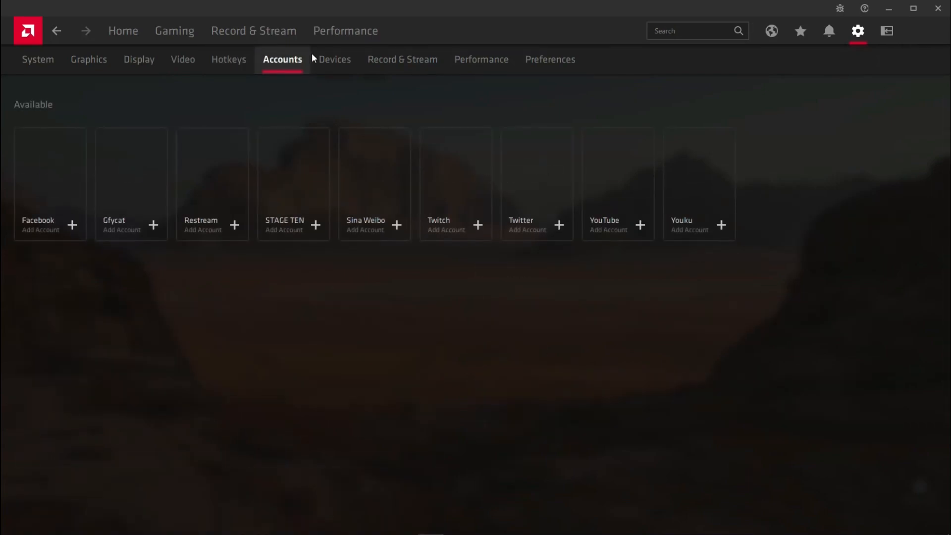
- Review the Record & Stream and Performance settings, ending on the Preferences page
click(402, 60)
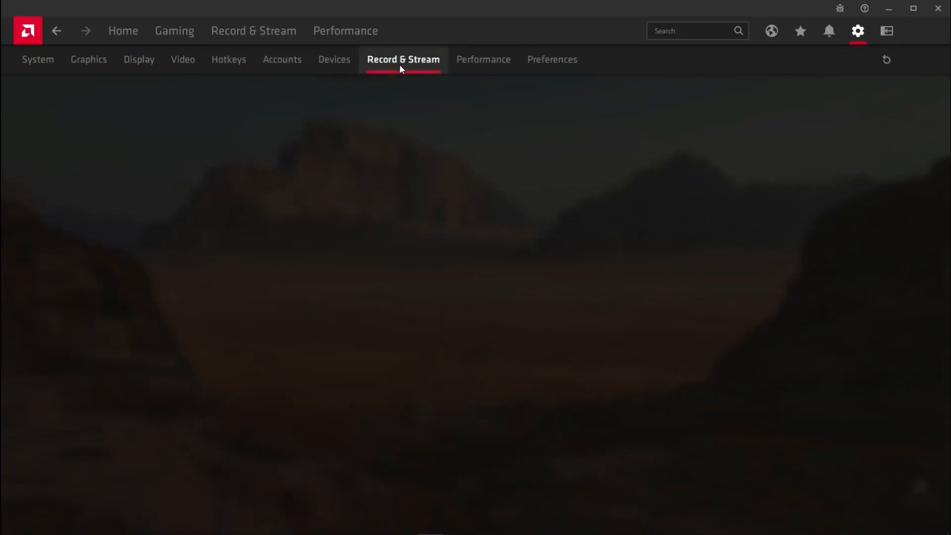
click(404, 60)
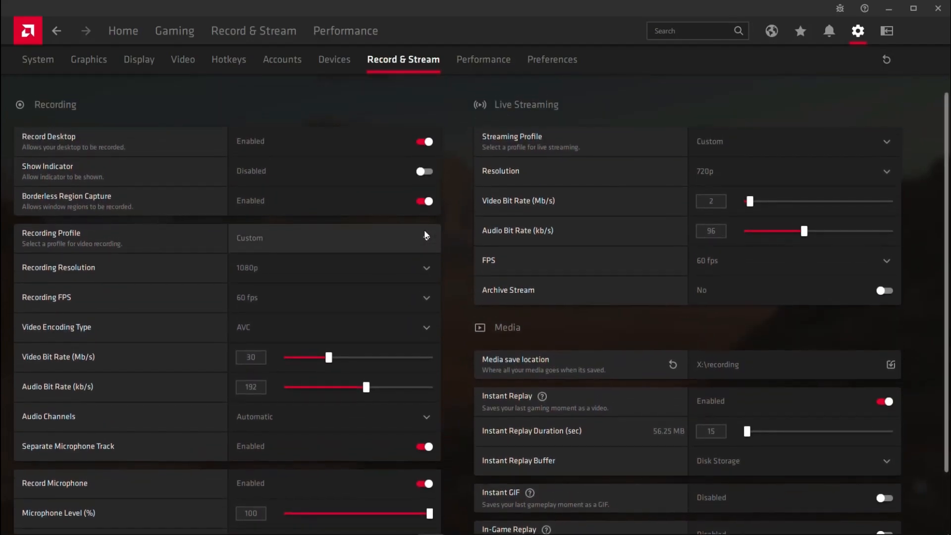
scroll(down, 3)
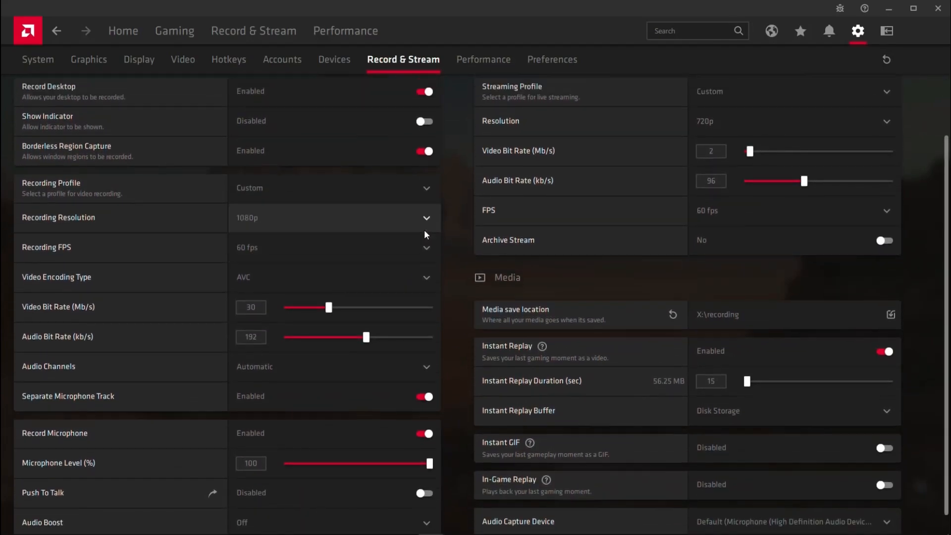
click(482, 59)
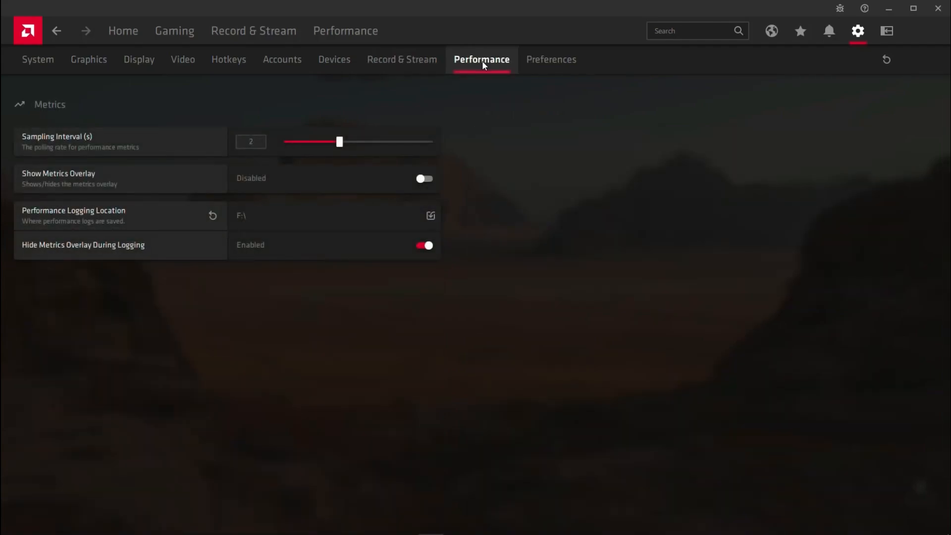
mouse_move(576, 61)
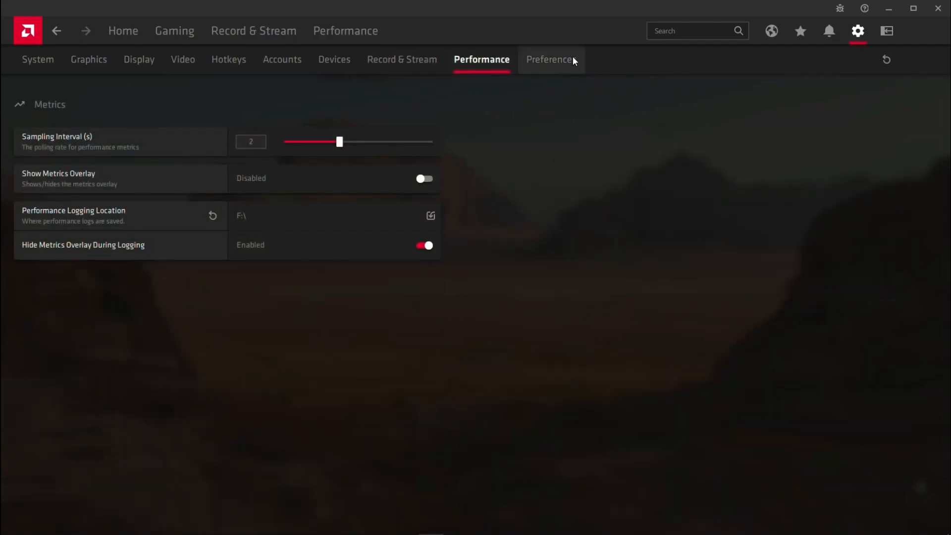
click(552, 59)
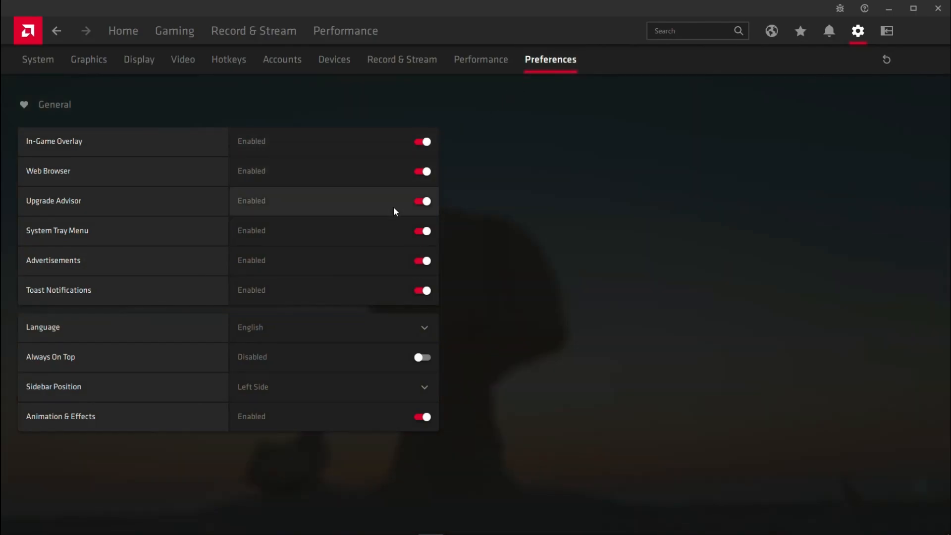
mouse_move(364, 42)
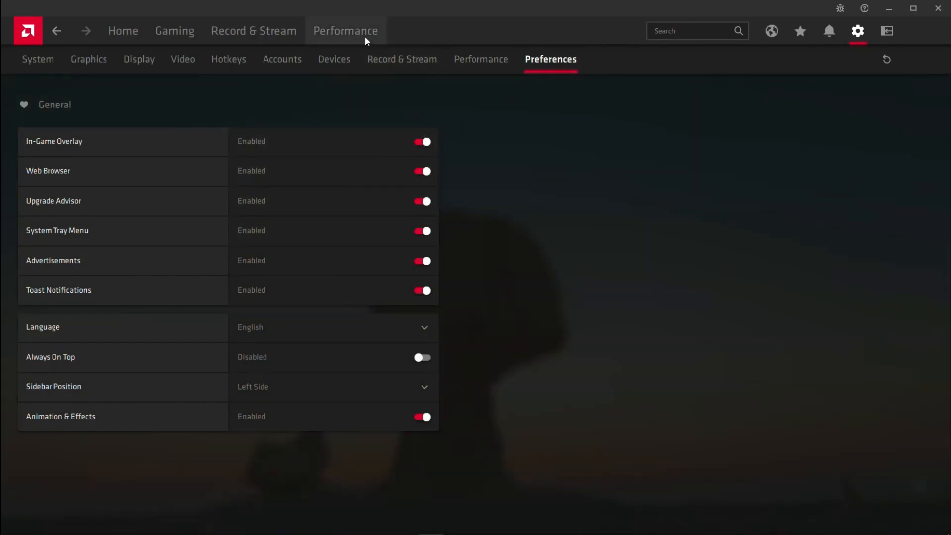
mouse_move(194, 30)
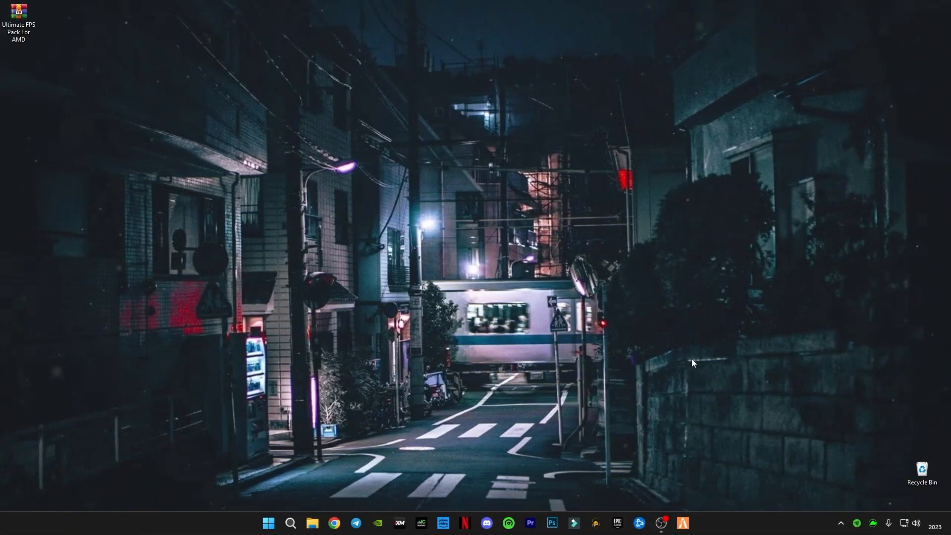
mouse_move(482, 344)
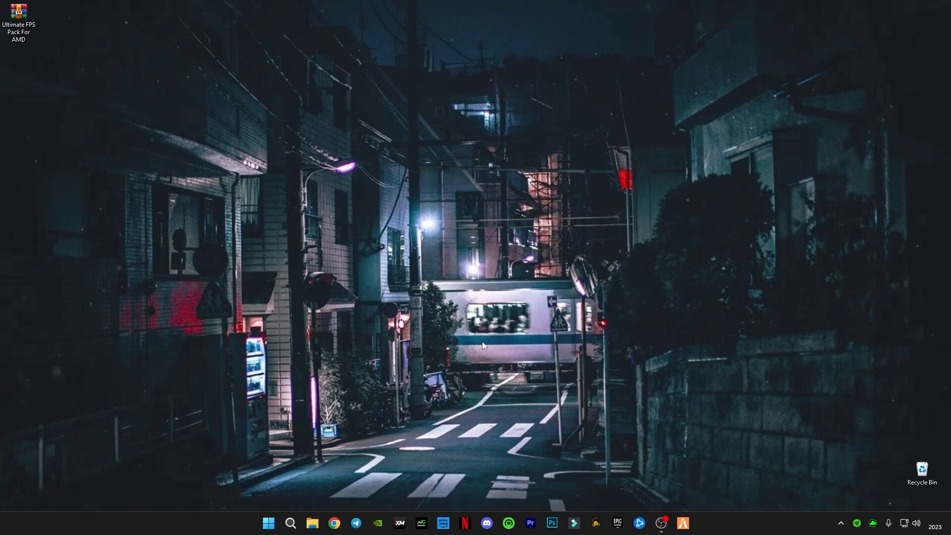
mouse_move(289, 526)
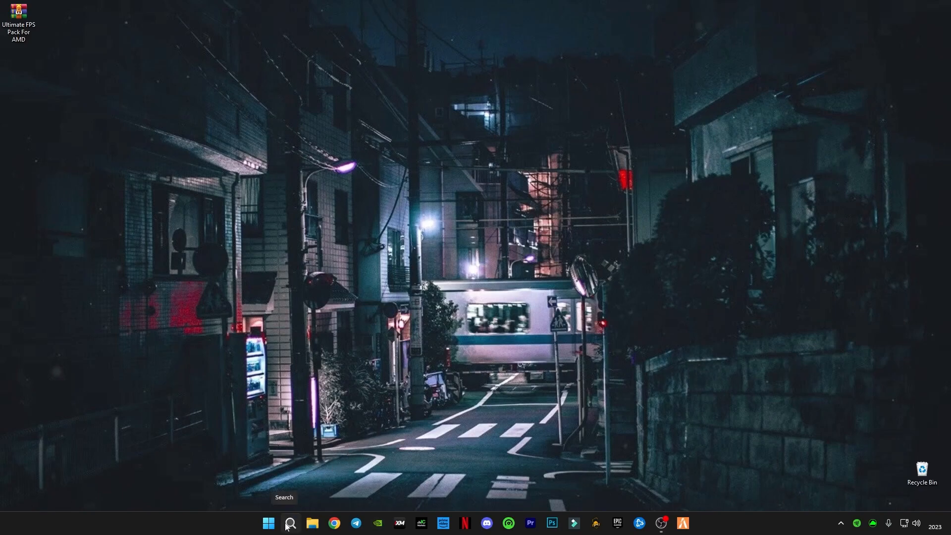
mouse_move(285, 467)
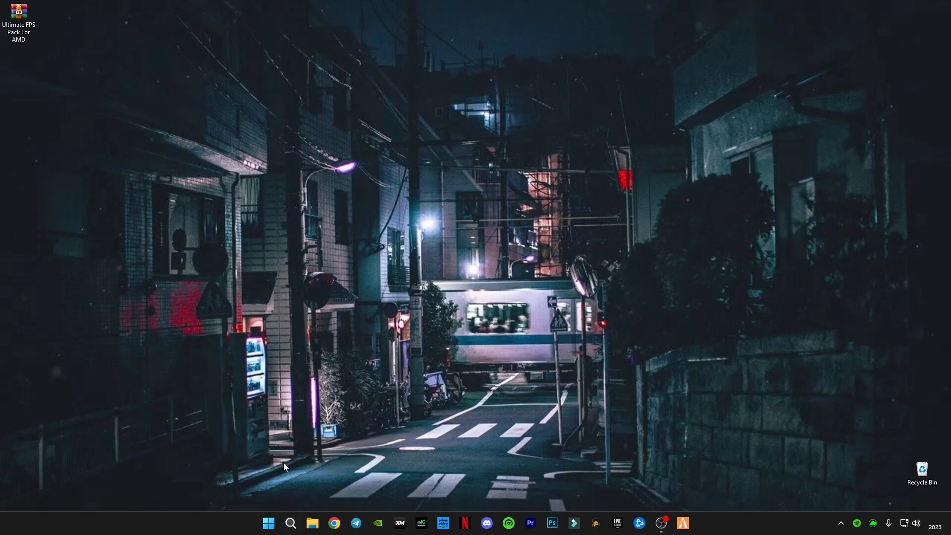
mouse_move(735, 522)
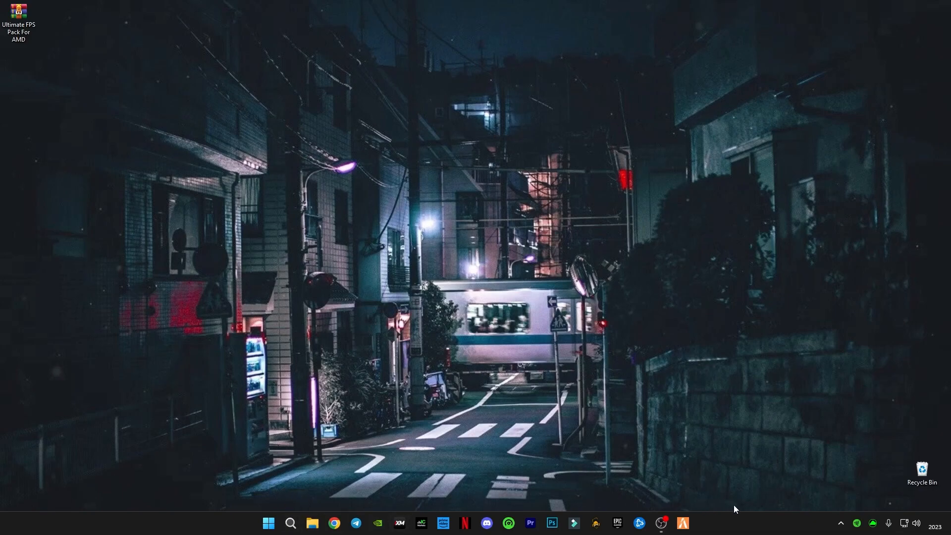
mouse_move(361, 472)
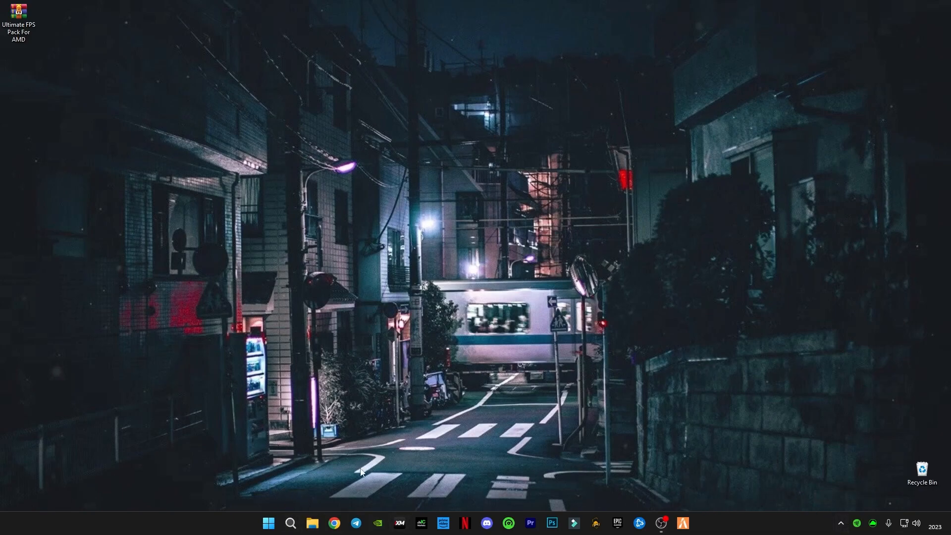
- Open File Explorer on Local Disk (D:)
click(313, 523)
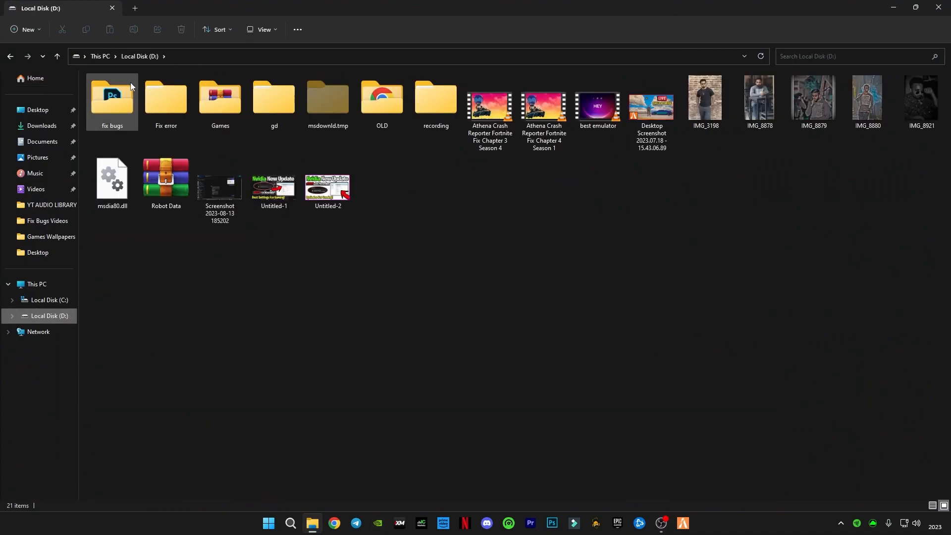
- Navigate into Games > GTAV and open the GTA5 application's Properties
double_click(220, 97)
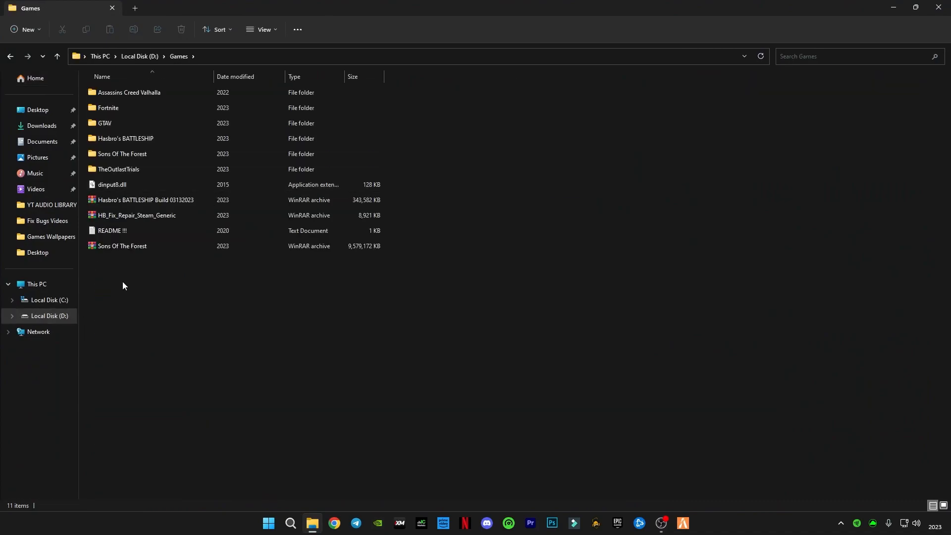
mouse_move(101, 126)
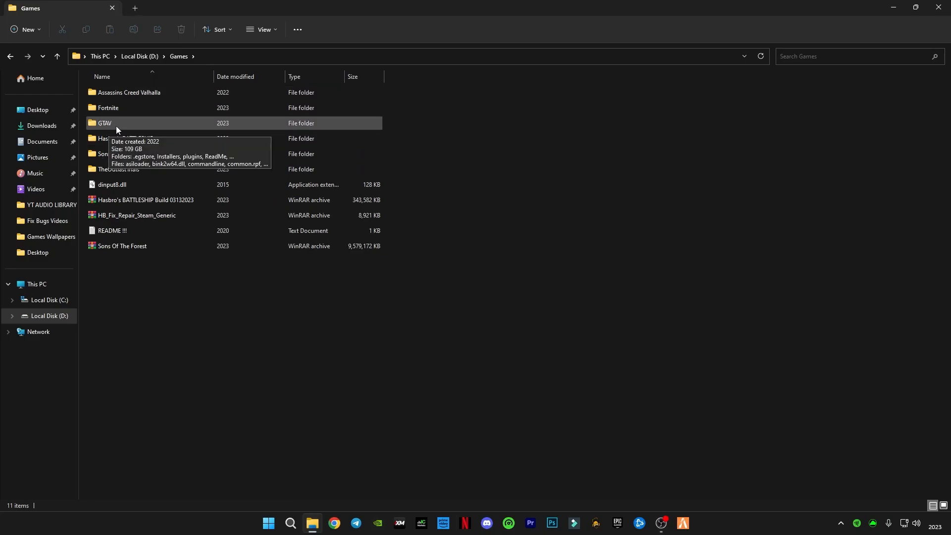
double_click(104, 123)
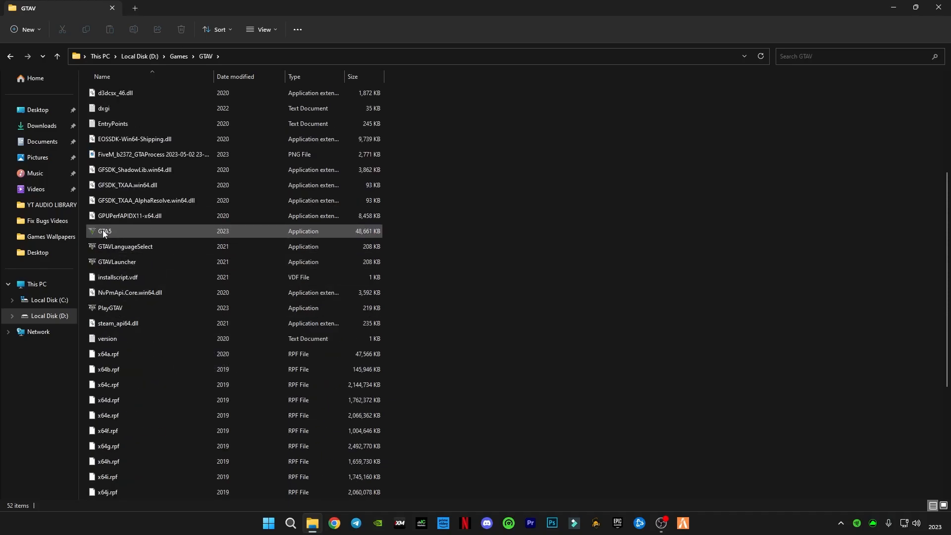
right_click(105, 231)
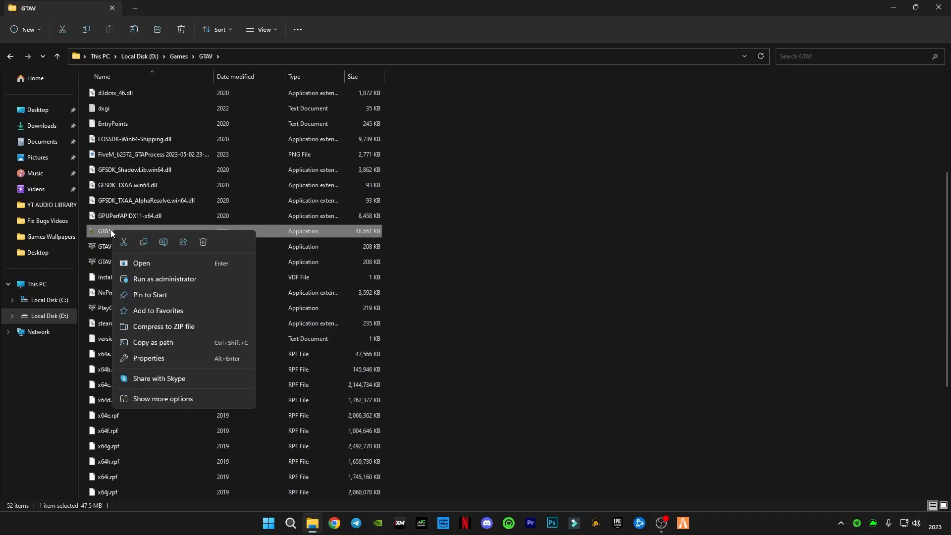
click(163, 398)
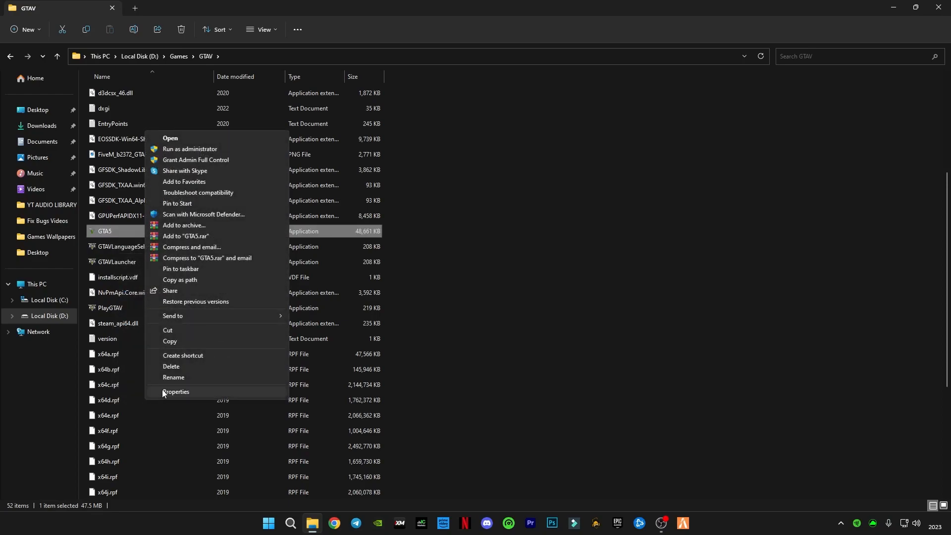
click(177, 392)
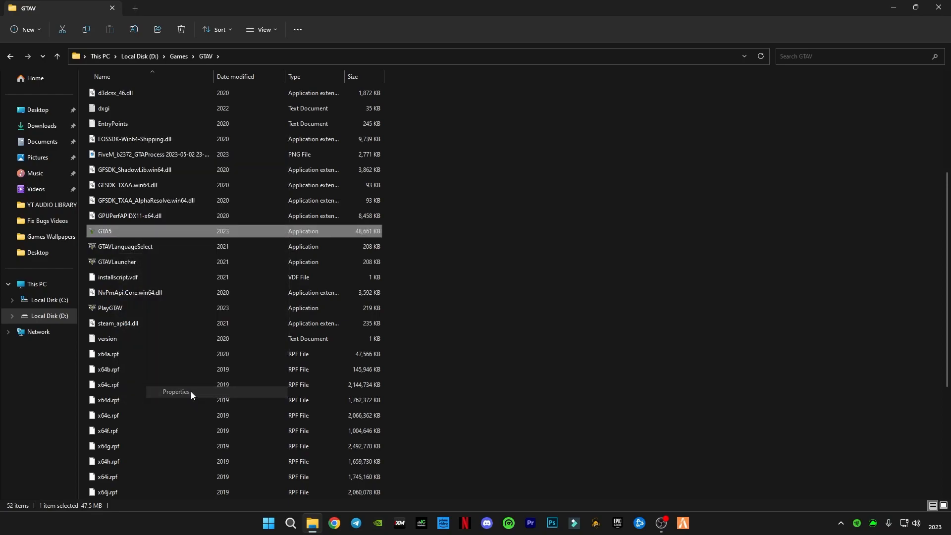
- Disable fullscreen optimizations for GTA5 in Compatibility and confirm with OK
click(176, 392)
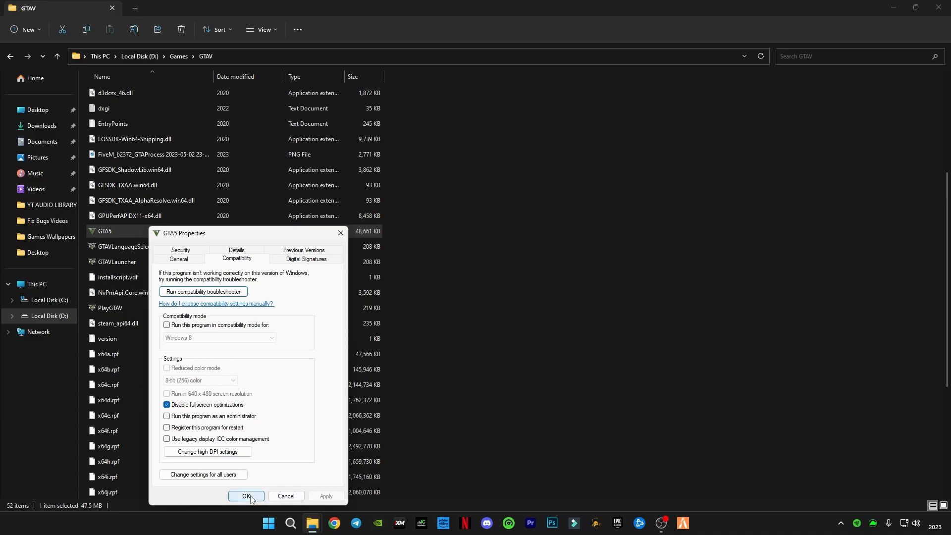
click(245, 496)
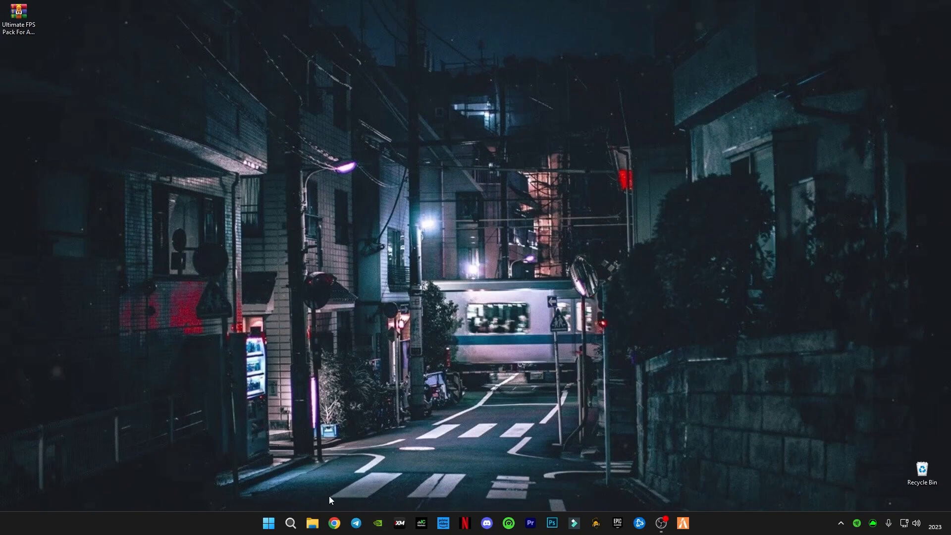
- Launch Windows Settings and open the Gaming section's Xbox Game Bar page
click(269, 522)
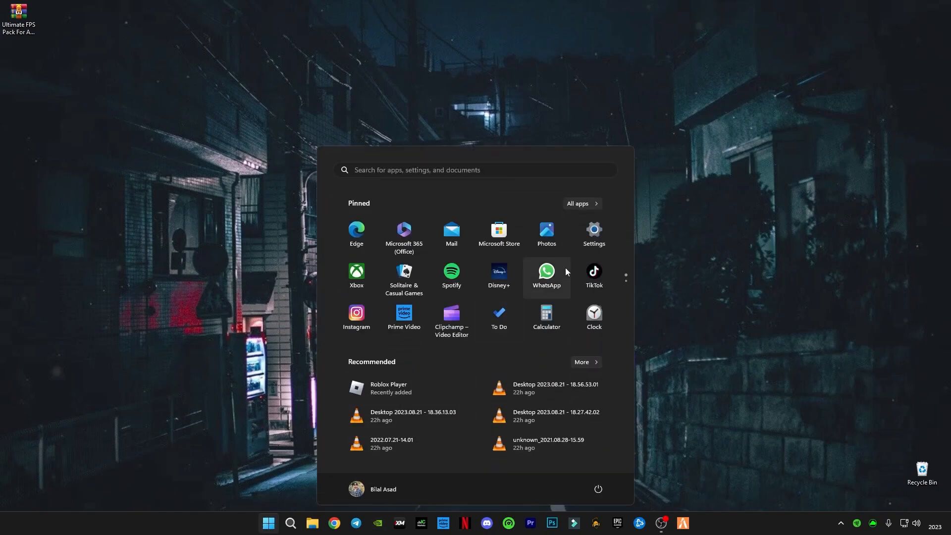
click(593, 230)
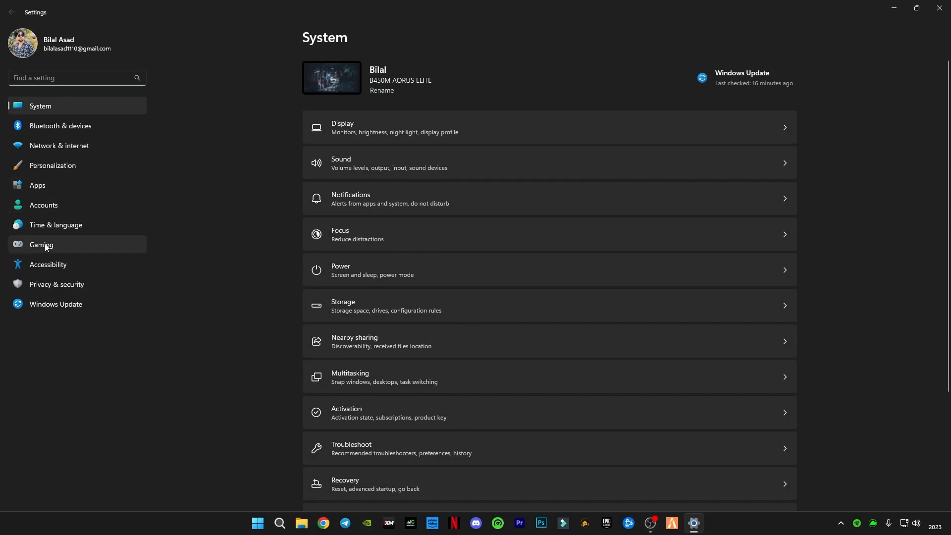
click(41, 244)
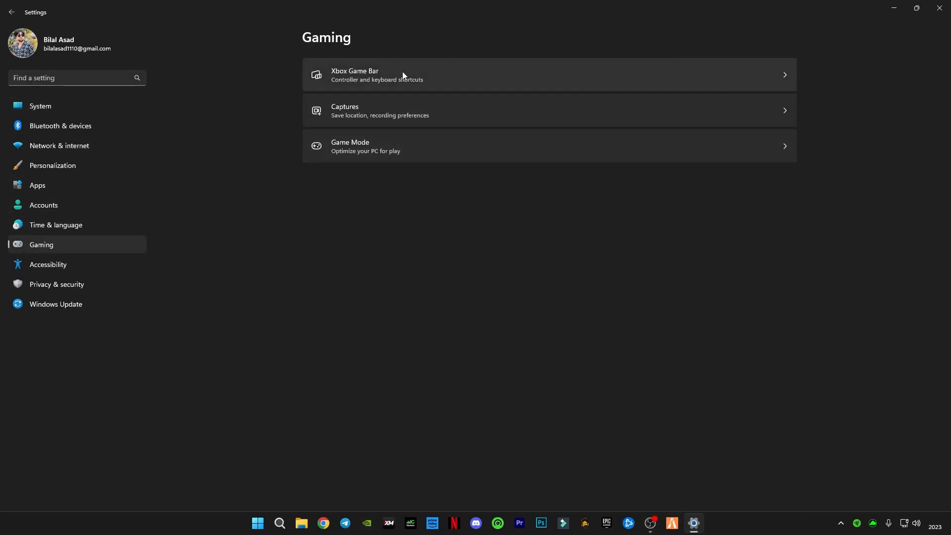
mouse_move(406, 75)
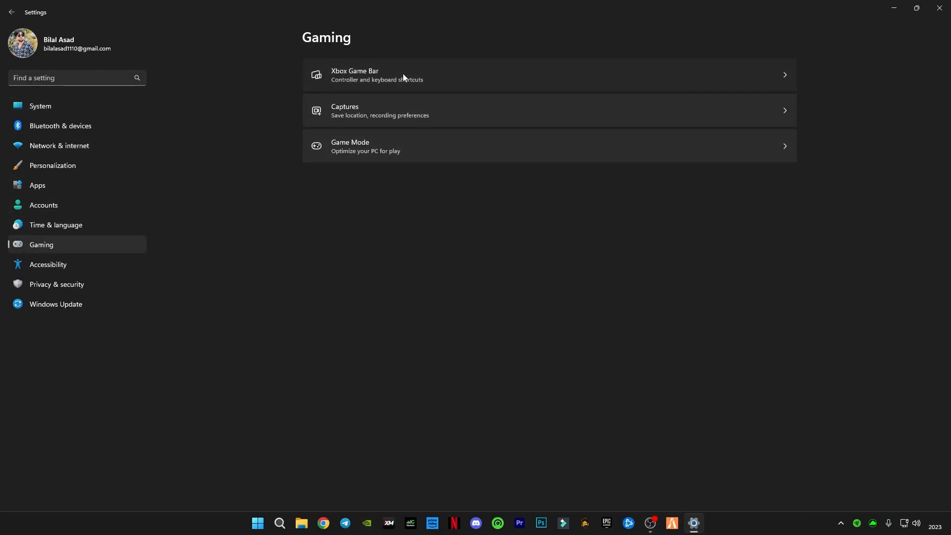
click(404, 75)
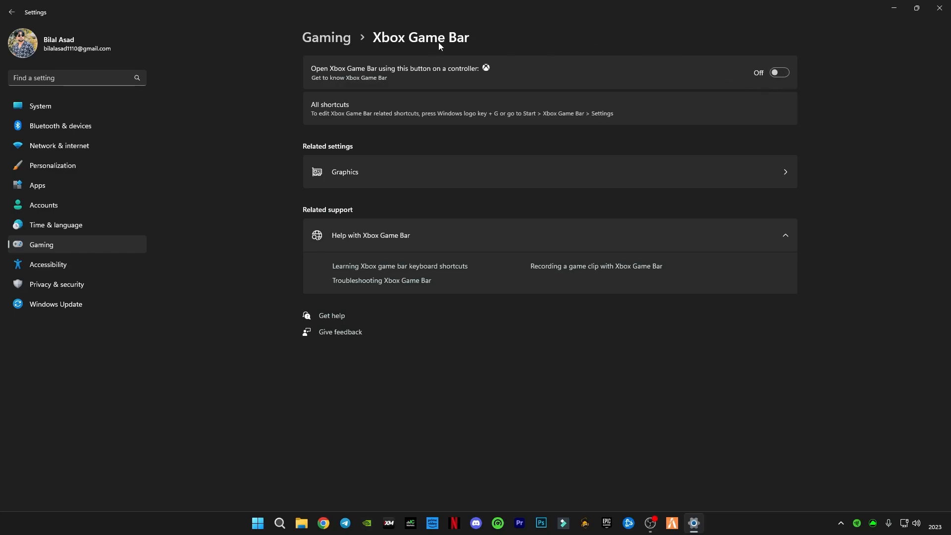
- Visit Game Mode and Notifications via search 'noti', then search settings for 'power'
click(10, 14)
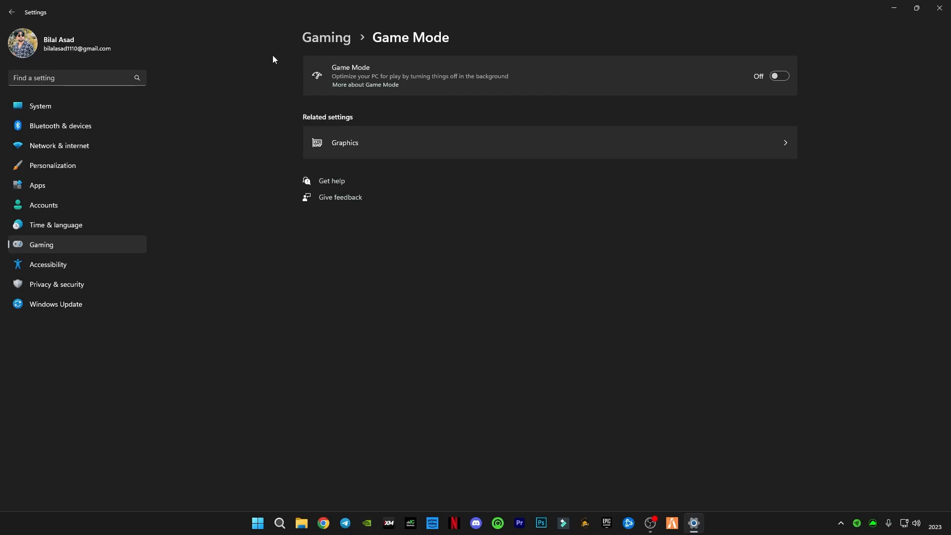
mouse_move(56, 163)
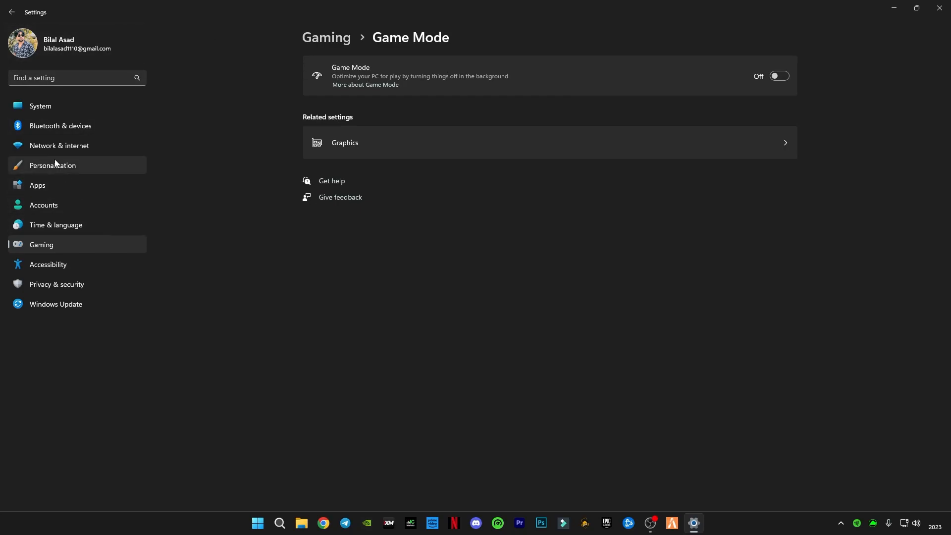
click(71, 77)
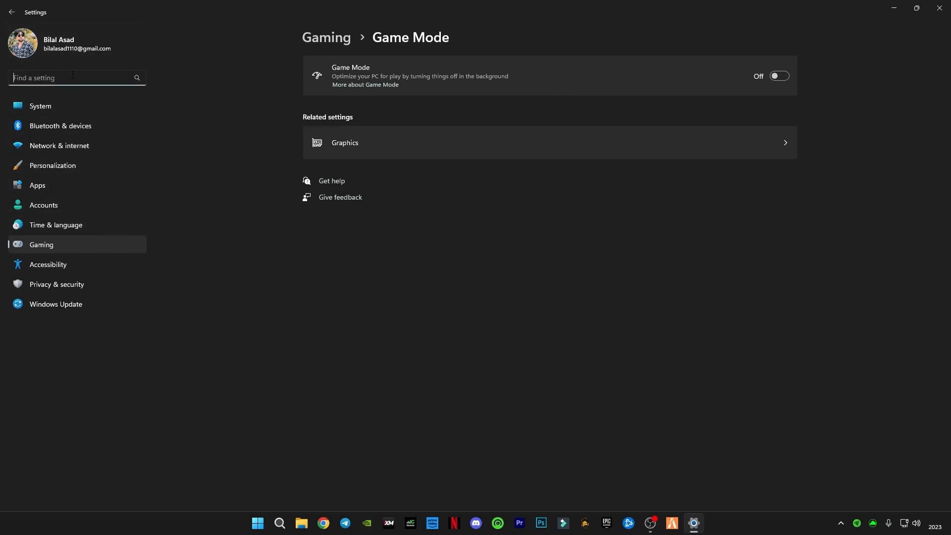
text(noti)
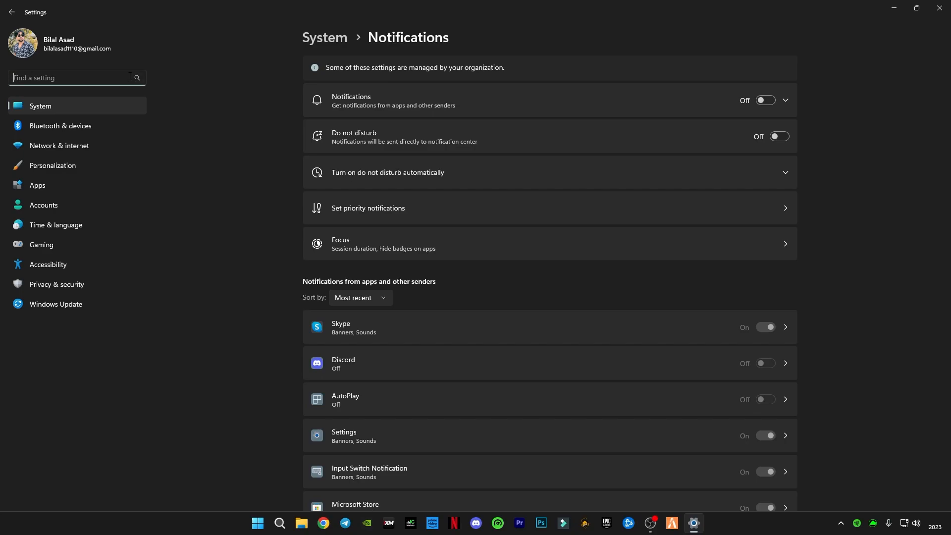
text(power)
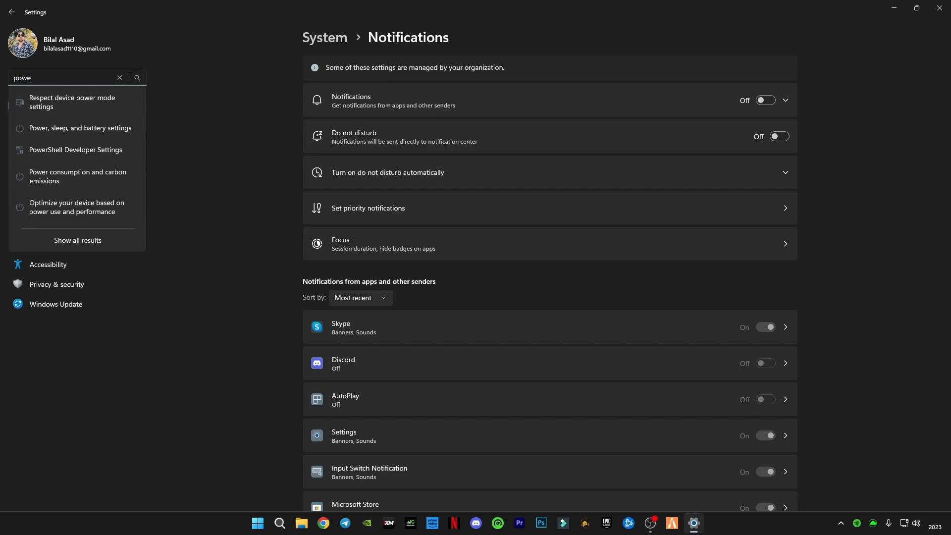
text(r)
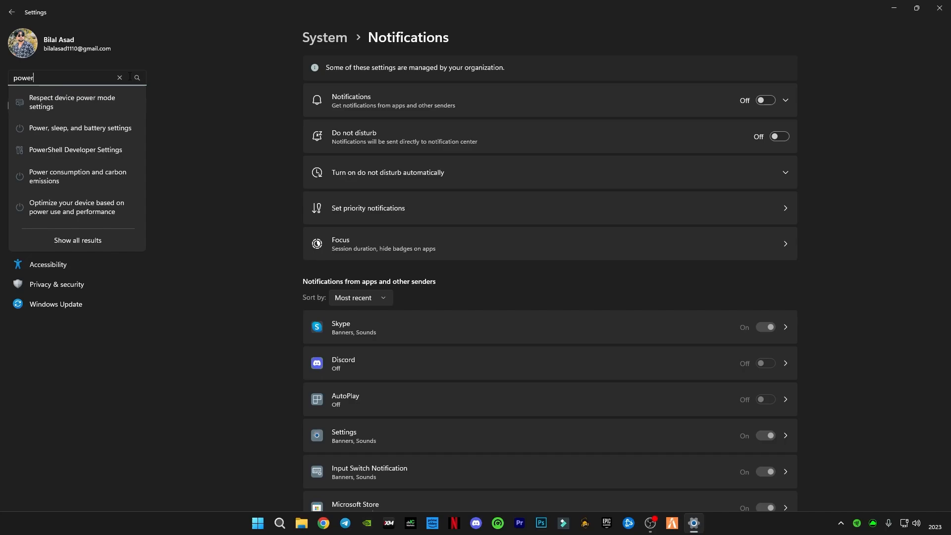
mouse_move(164, 83)
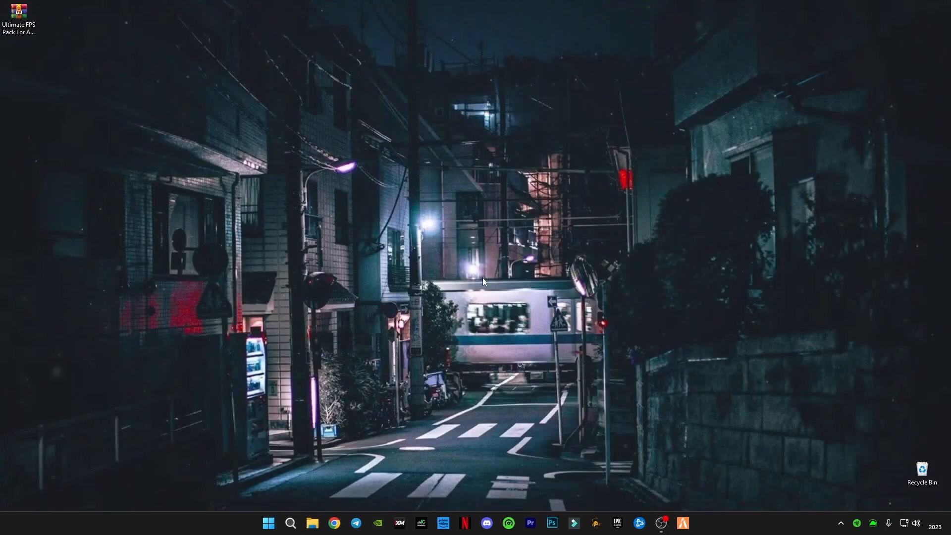
mouse_move(406, 418)
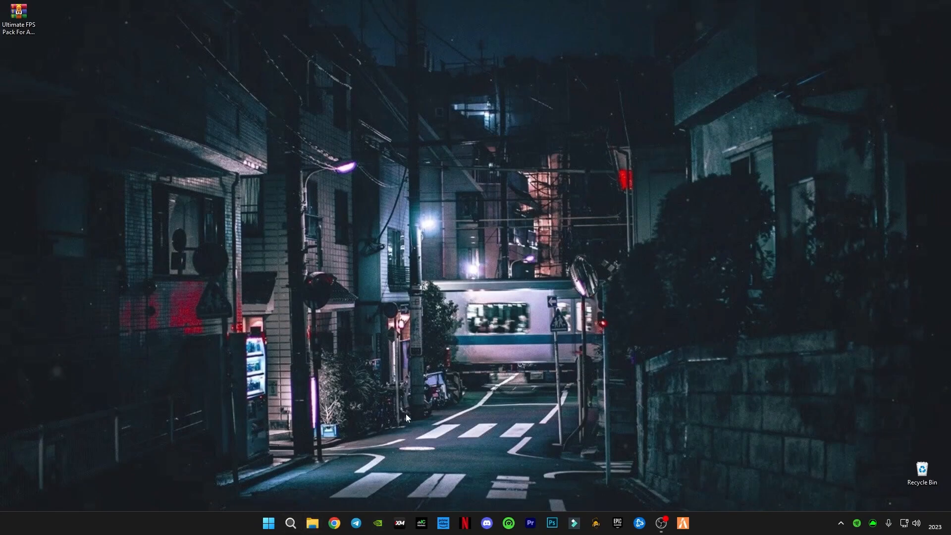
mouse_move(268, 523)
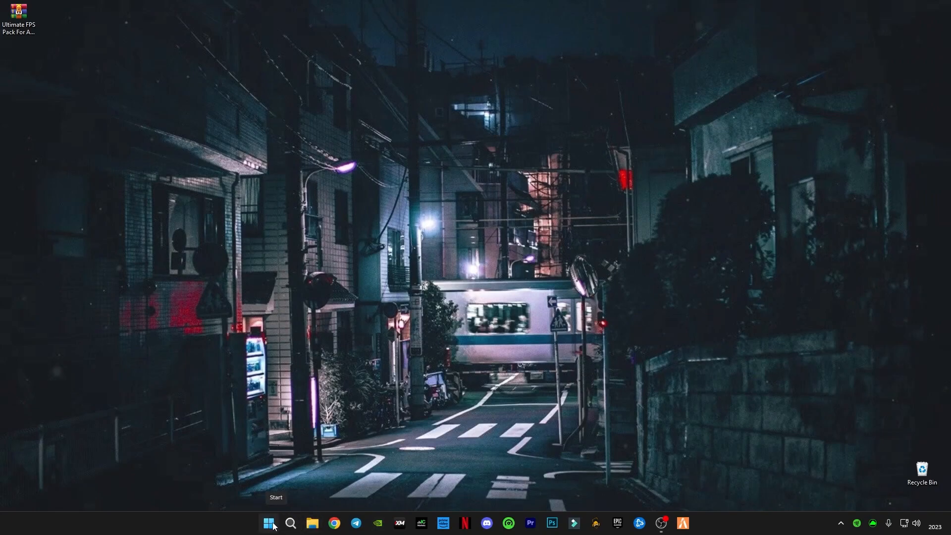
right_click(269, 523)
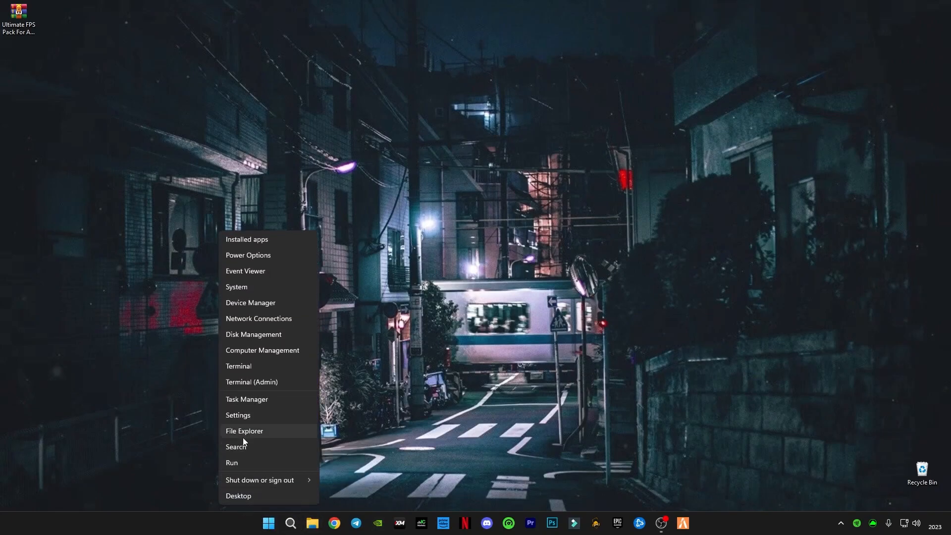
mouse_move(261, 475)
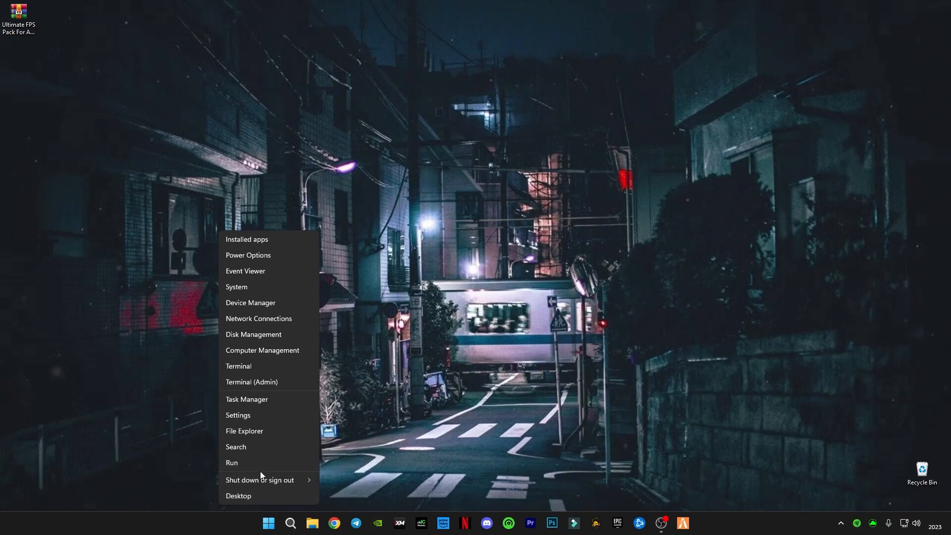
click(232, 462)
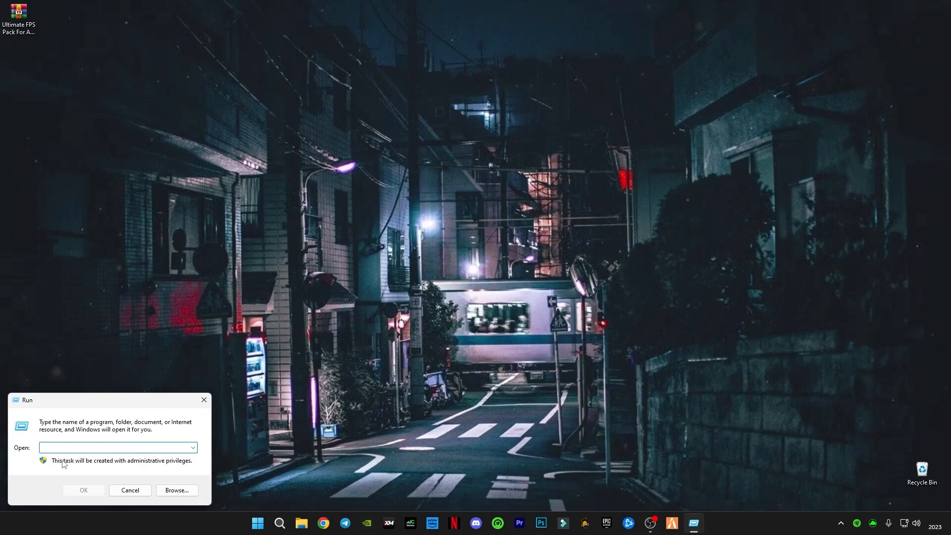
click(113, 448)
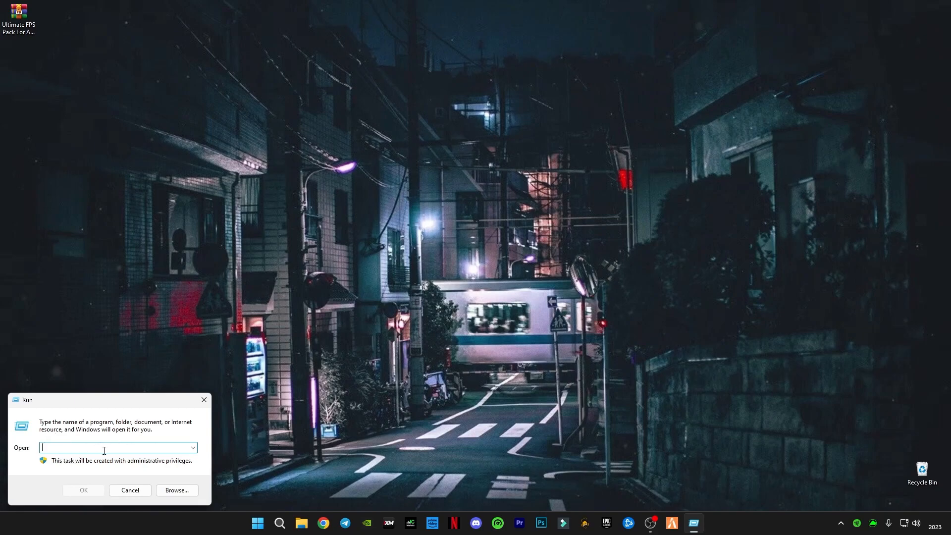
text(prefetch)
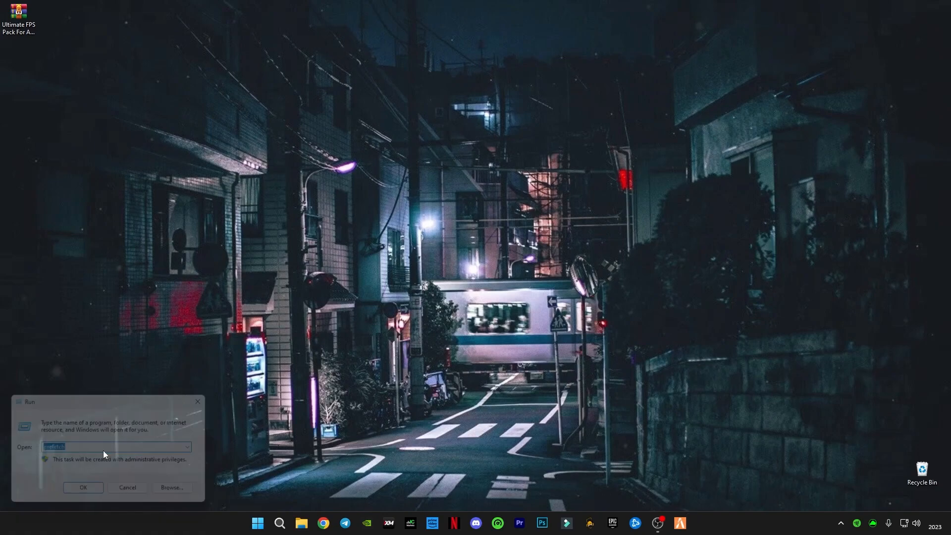
click(83, 487)
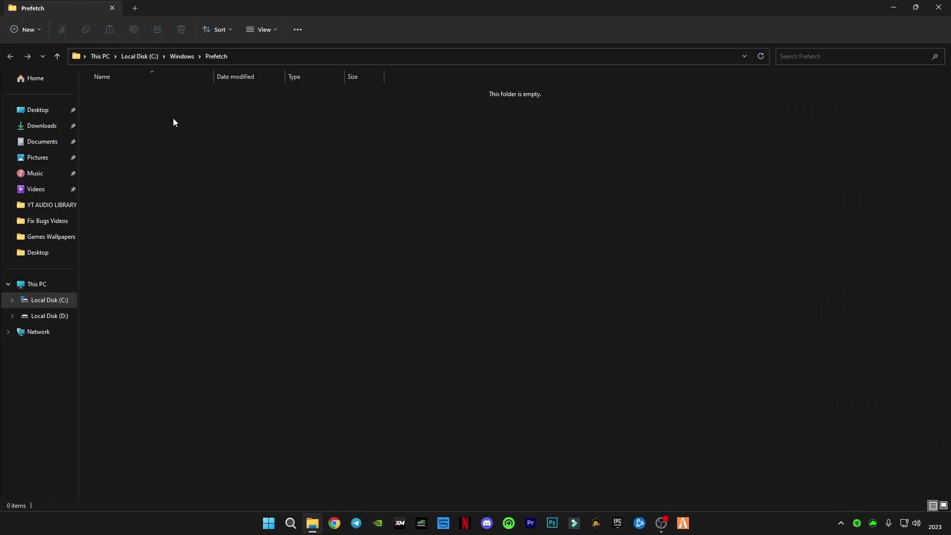
mouse_move(180, 211)
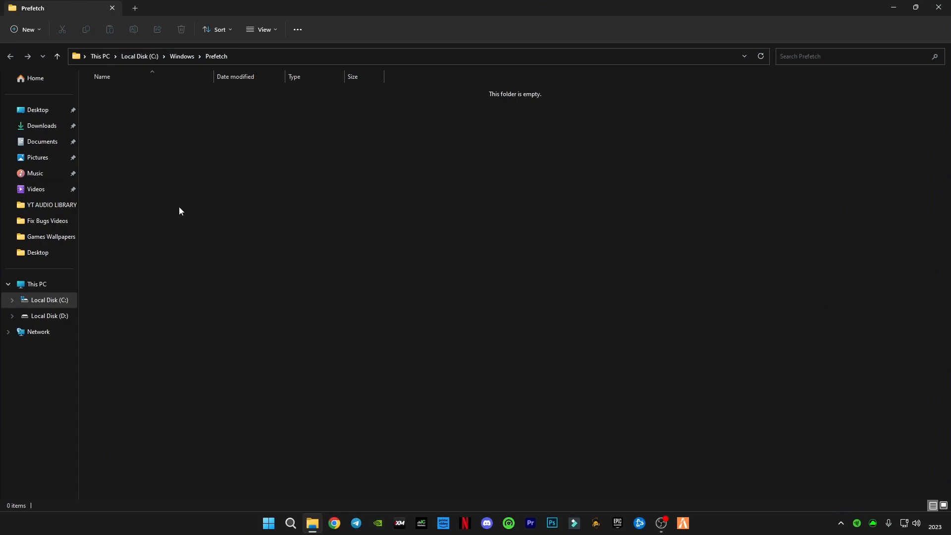
mouse_move(938, 7)
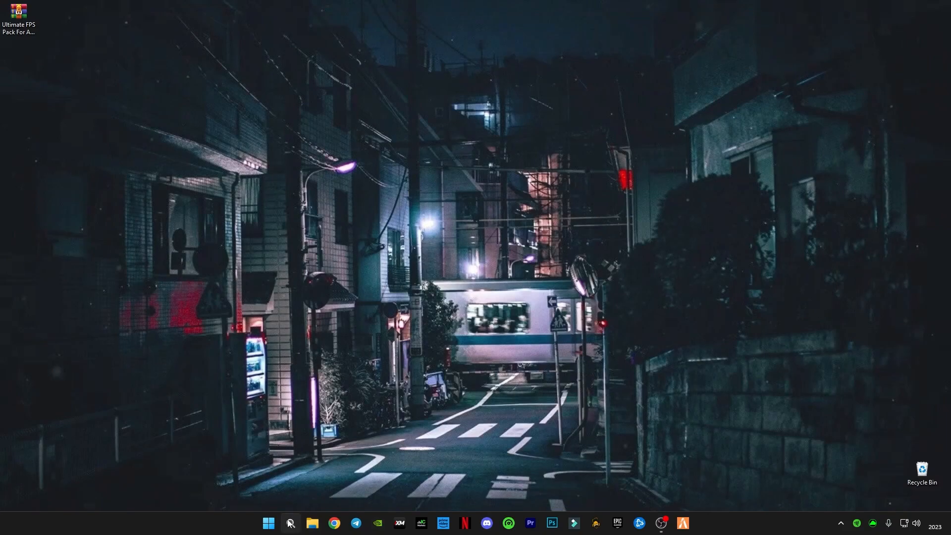
- Search 'power' and open the gaming plan's Edit Plan Settings in Control Panel
click(289, 523)
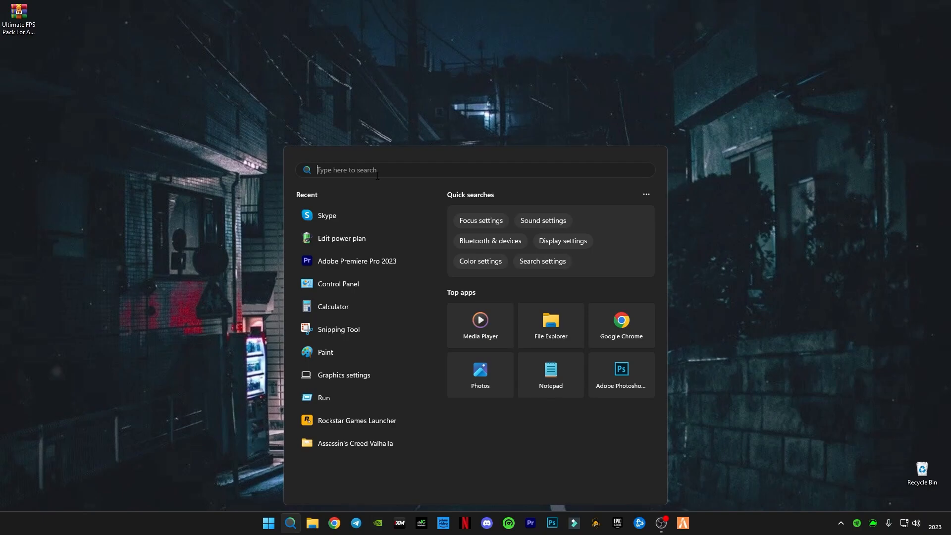
text(power)
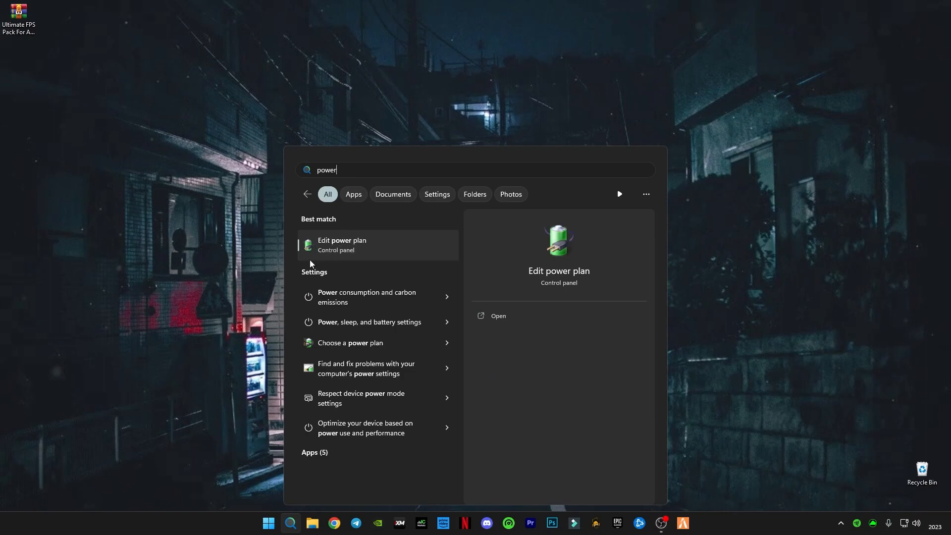
click(360, 244)
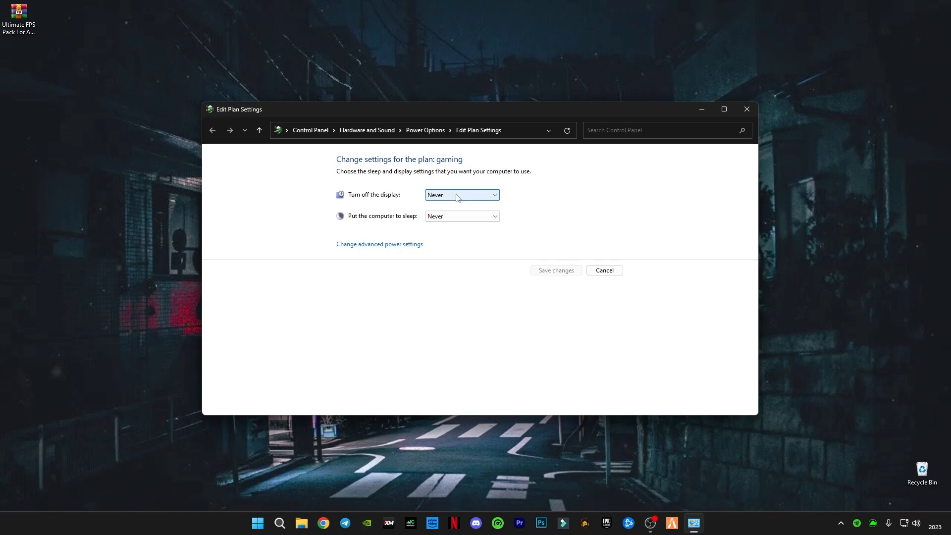
- Set Put the computer to sleep to Never and go to the advanced power settings
click(461, 216)
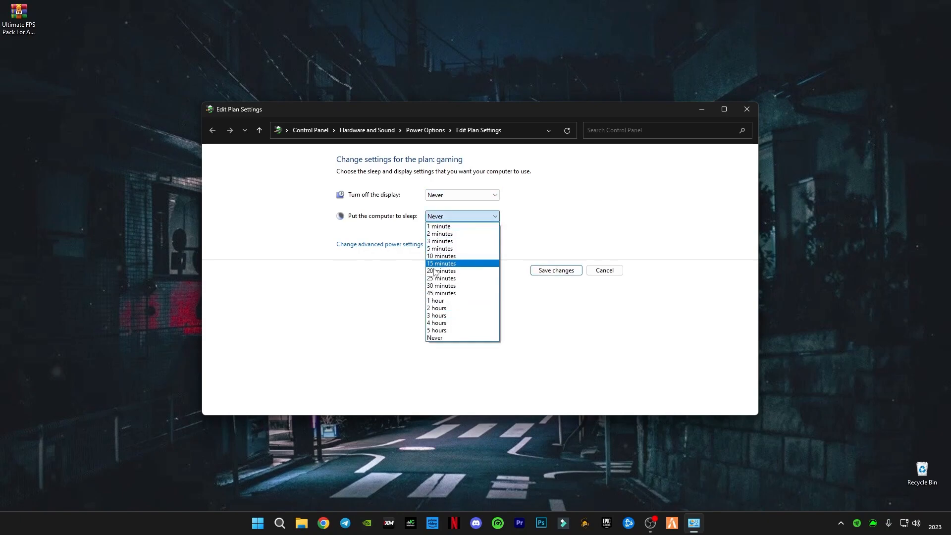
click(434, 337)
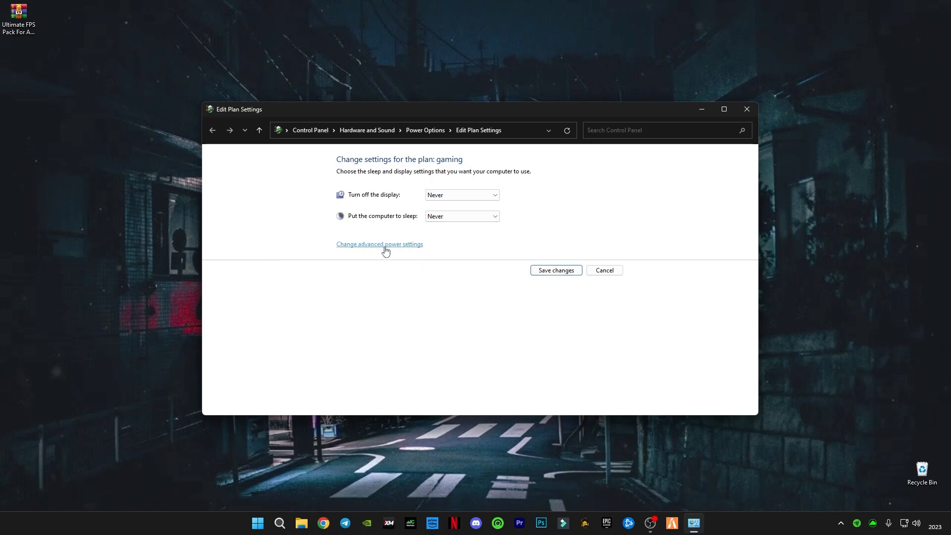
click(380, 244)
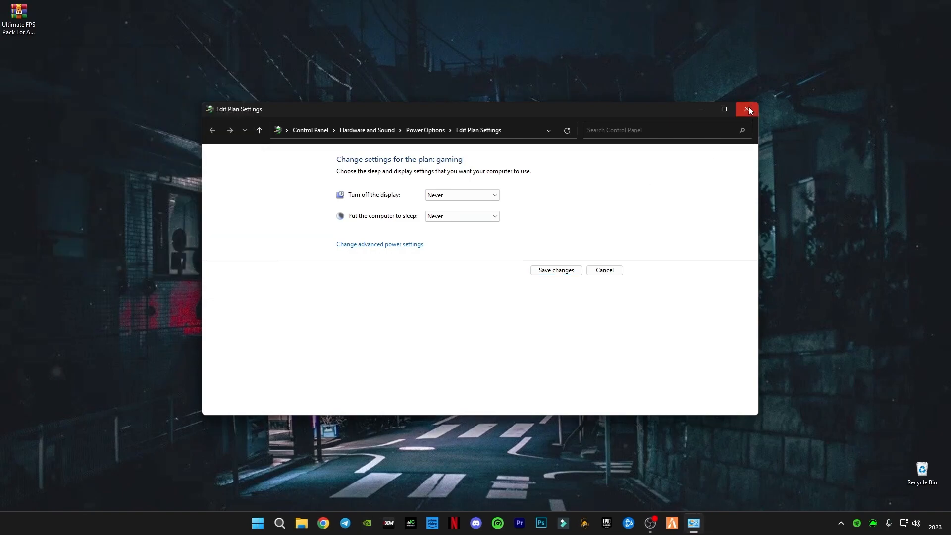
- Extract the Ultimate FPS Pack For AMD archive onto the desktop with Extract Here
click(747, 108)
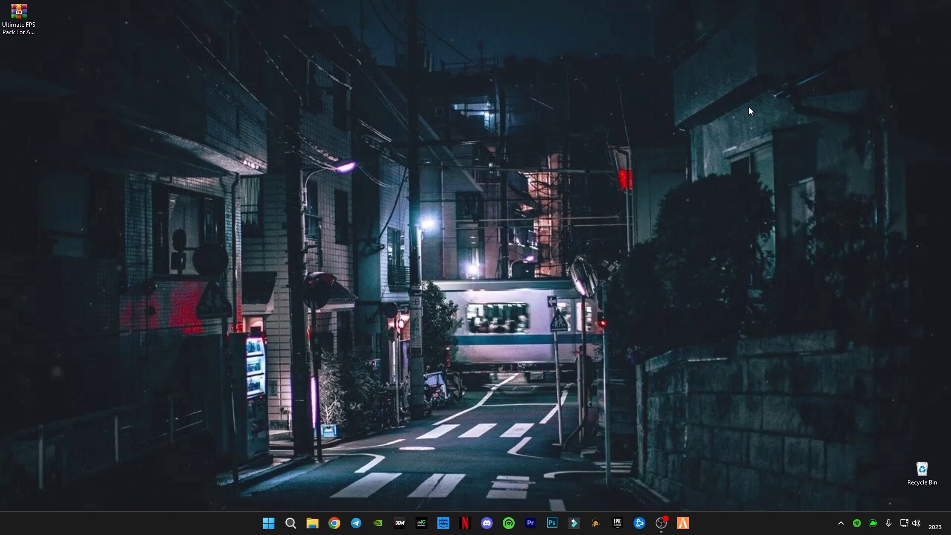
mouse_move(349, 277)
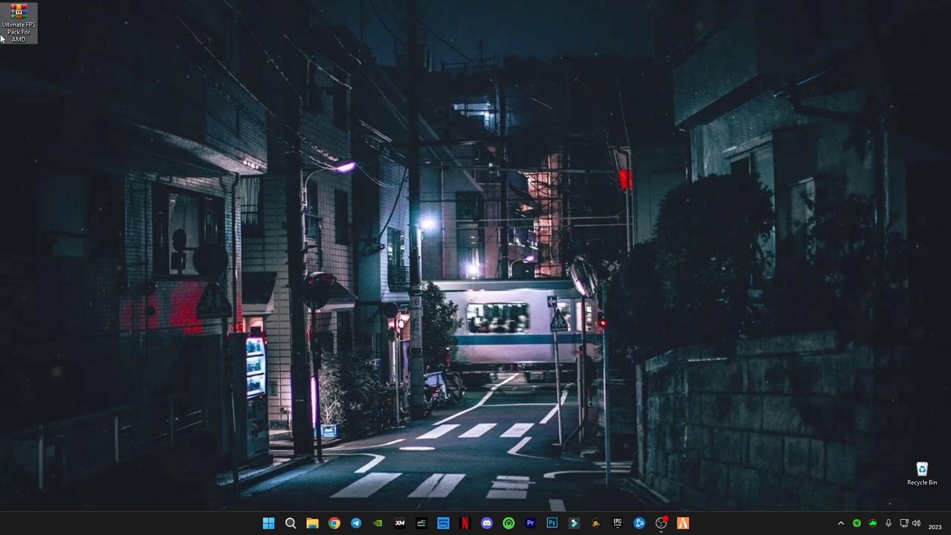
right_click(17, 10)
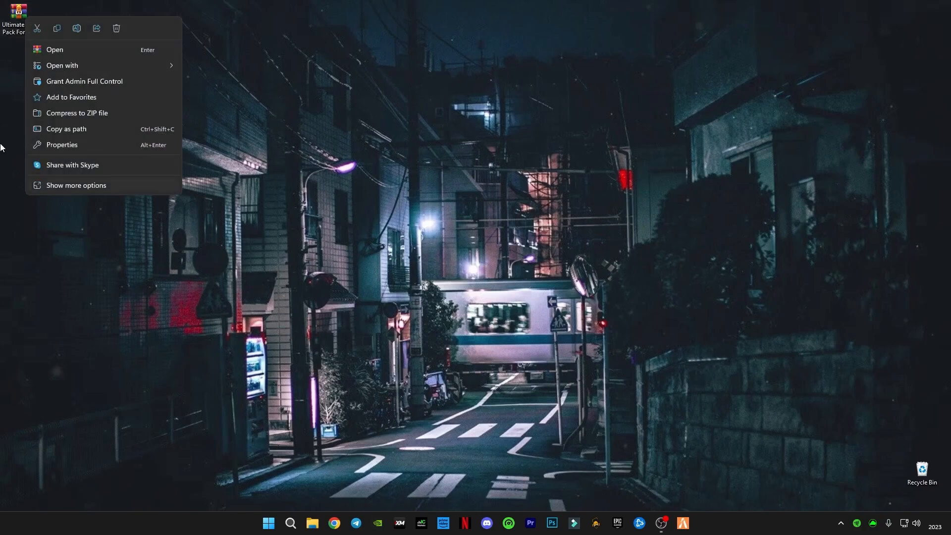
mouse_move(51, 210)
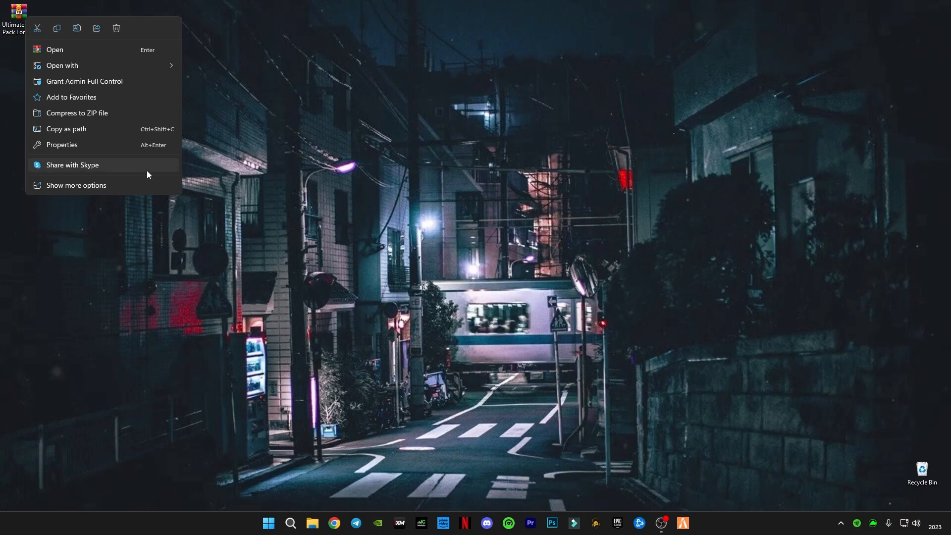
mouse_move(113, 242)
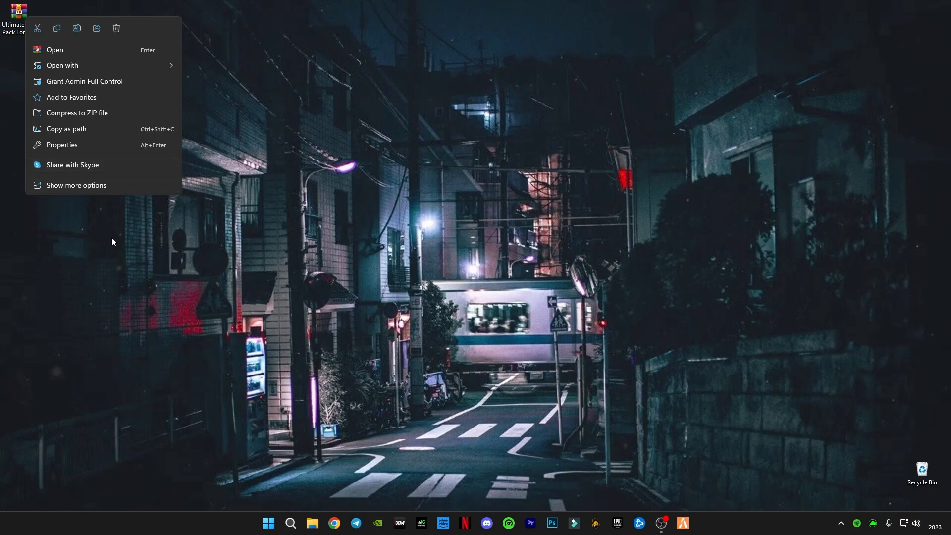
mouse_move(113, 239)
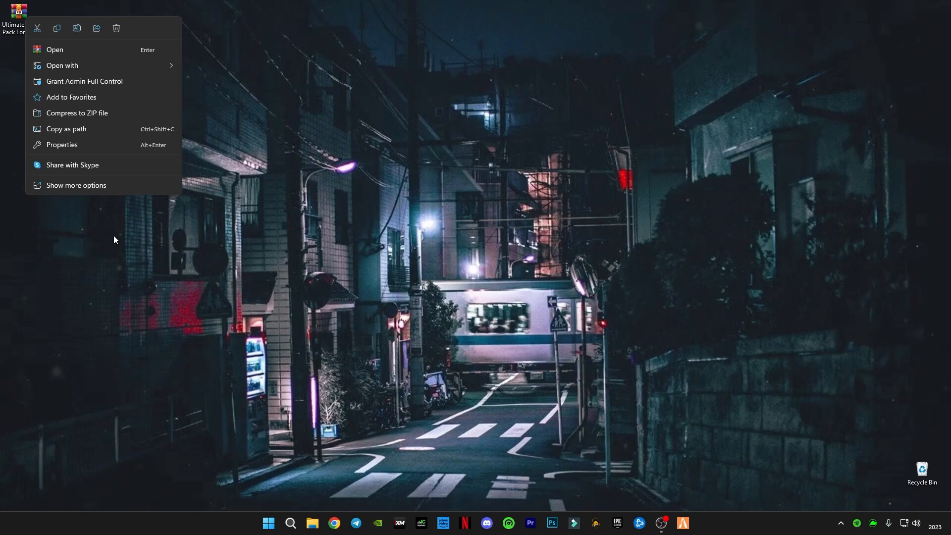
mouse_move(83, 188)
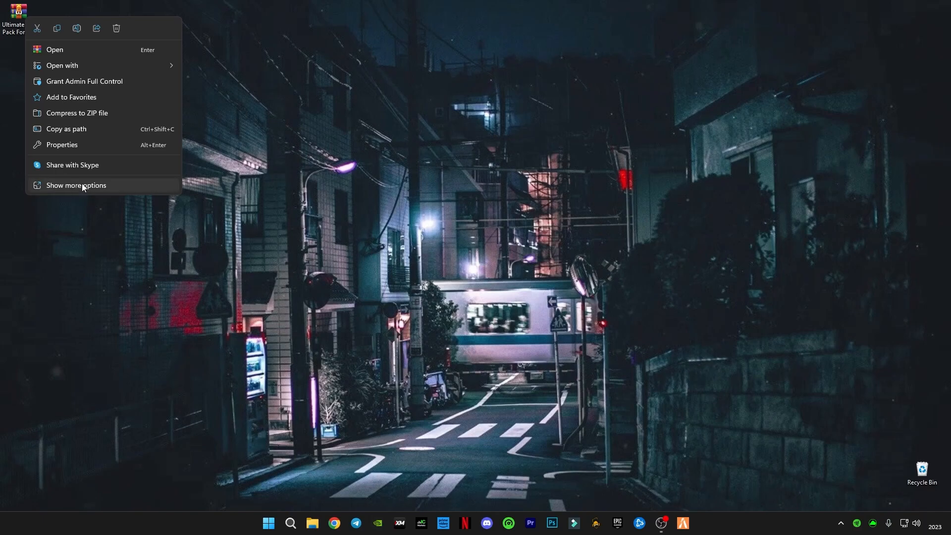
click(76, 185)
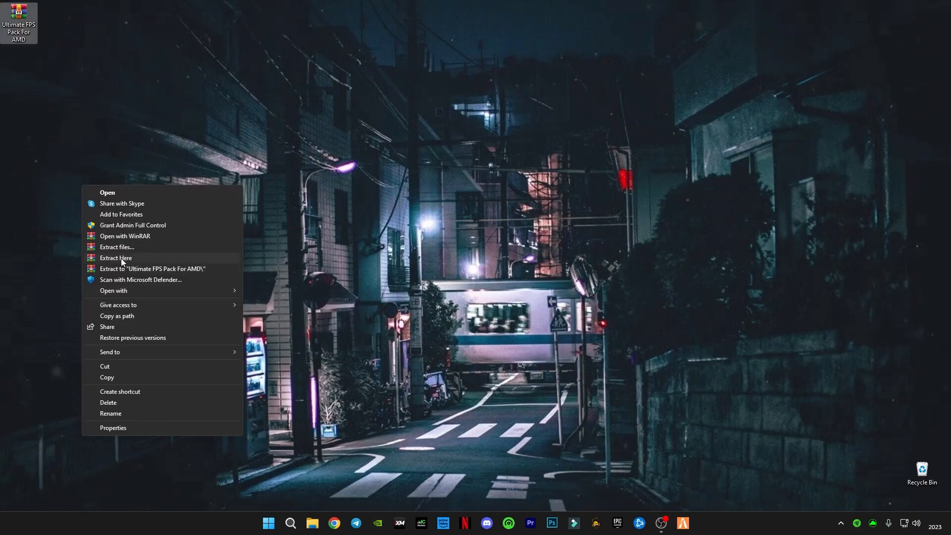
click(116, 258)
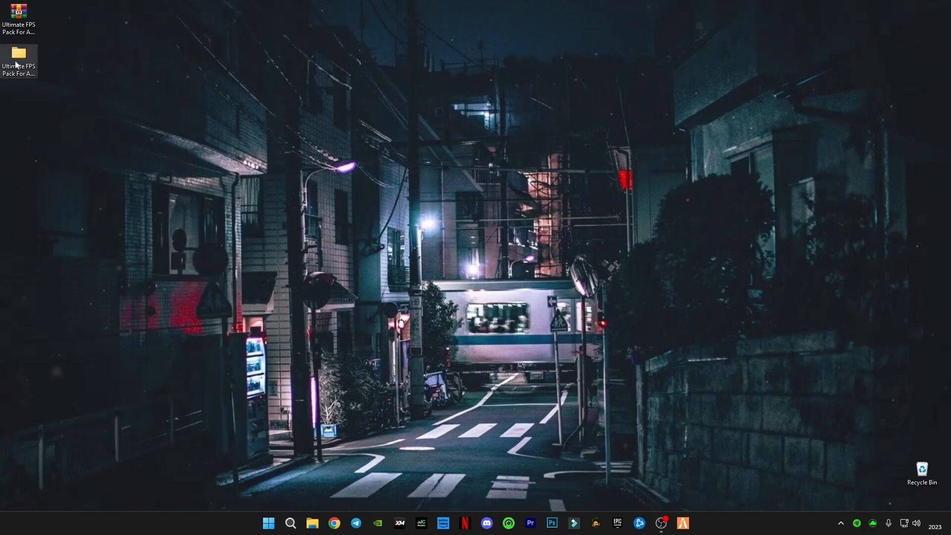
- In 1-Registry Optimizations, merge the Disable Hibernate registry tweak and confirm
double_click(18, 53)
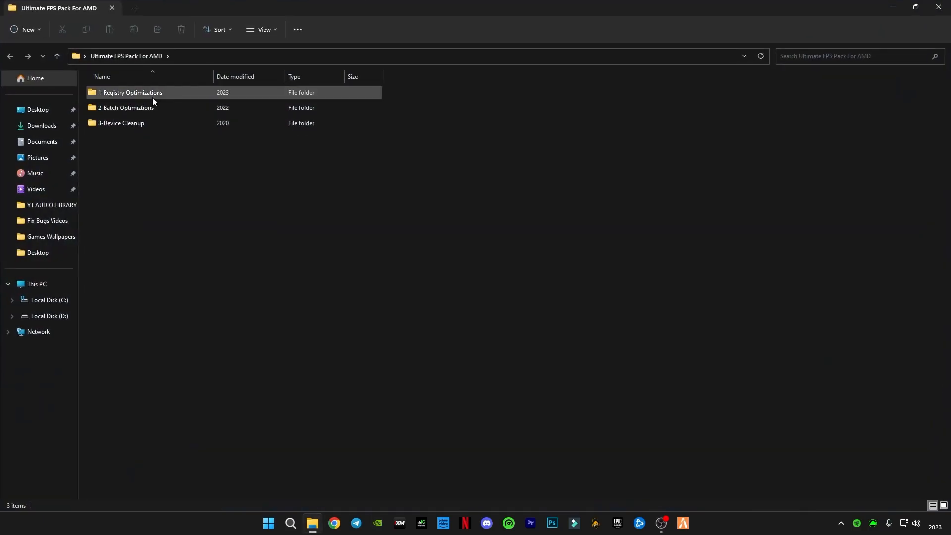
key(ctrl+a)
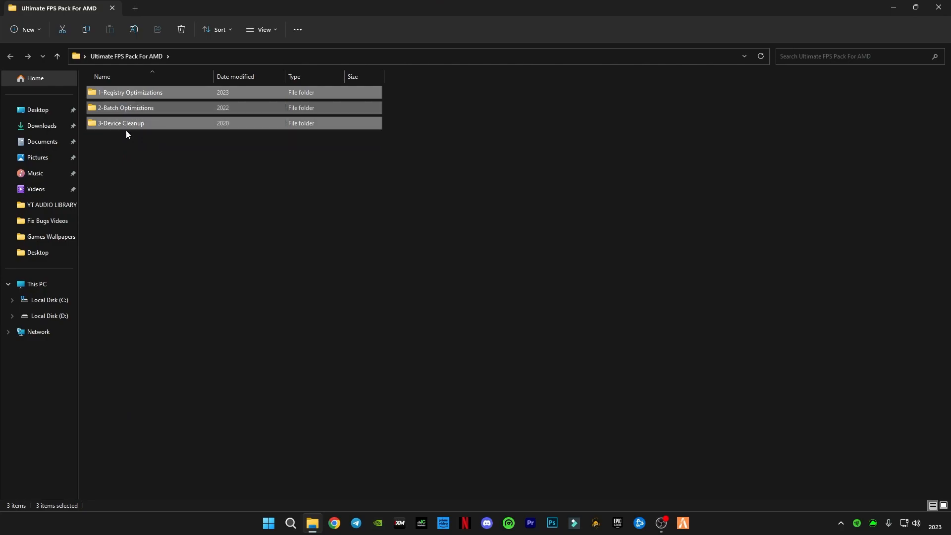
mouse_move(127, 93)
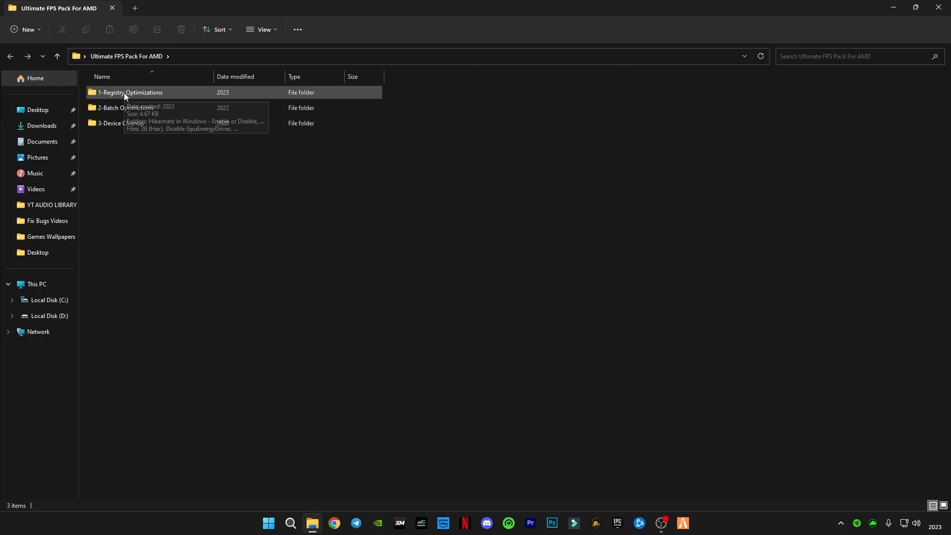
double_click(131, 93)
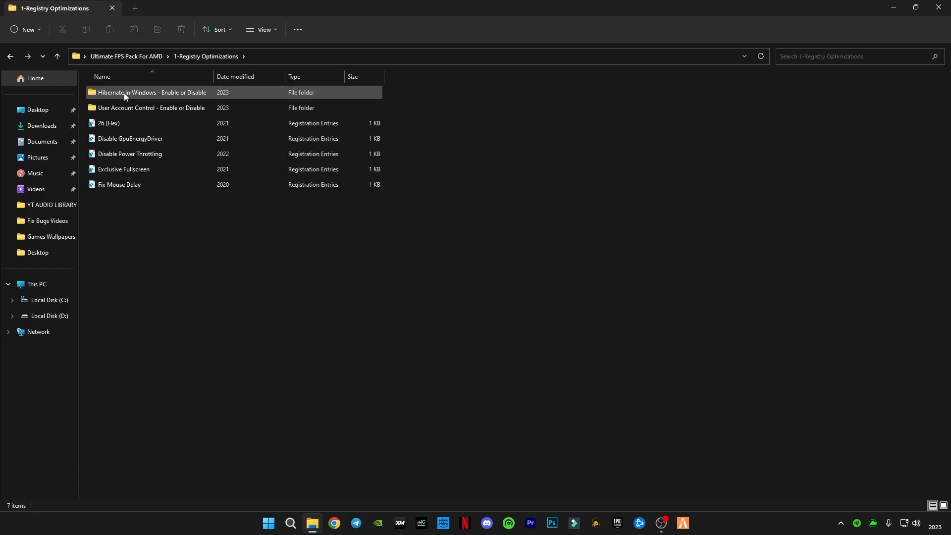
double_click(149, 93)
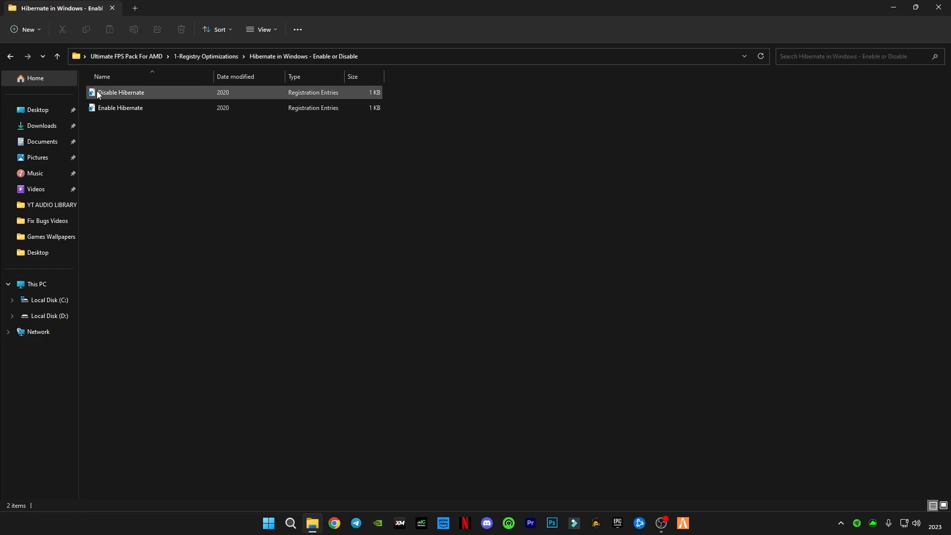
click(118, 93)
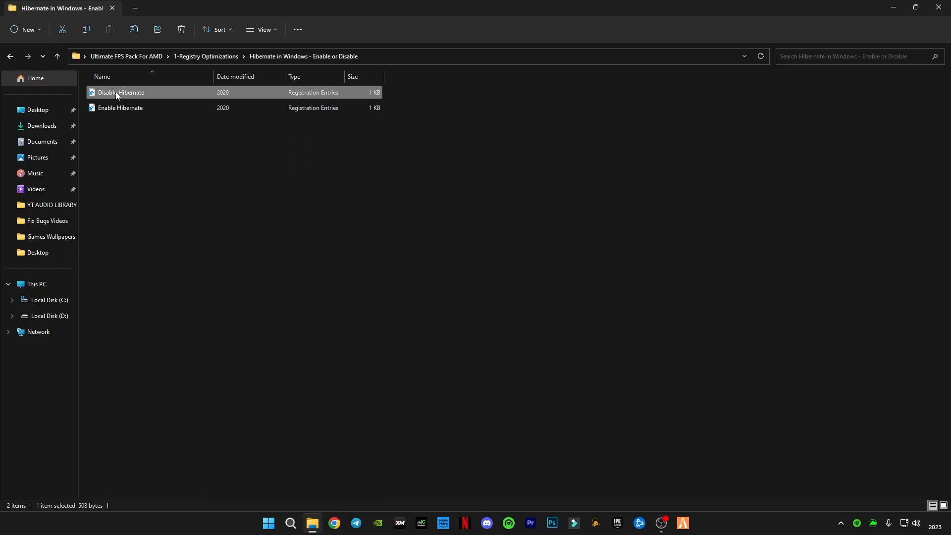
double_click(119, 93)
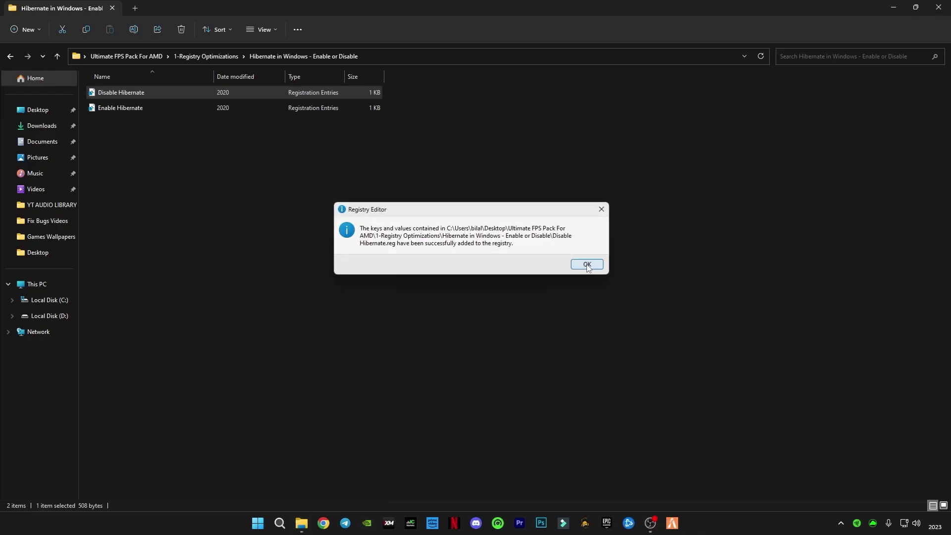
click(586, 265)
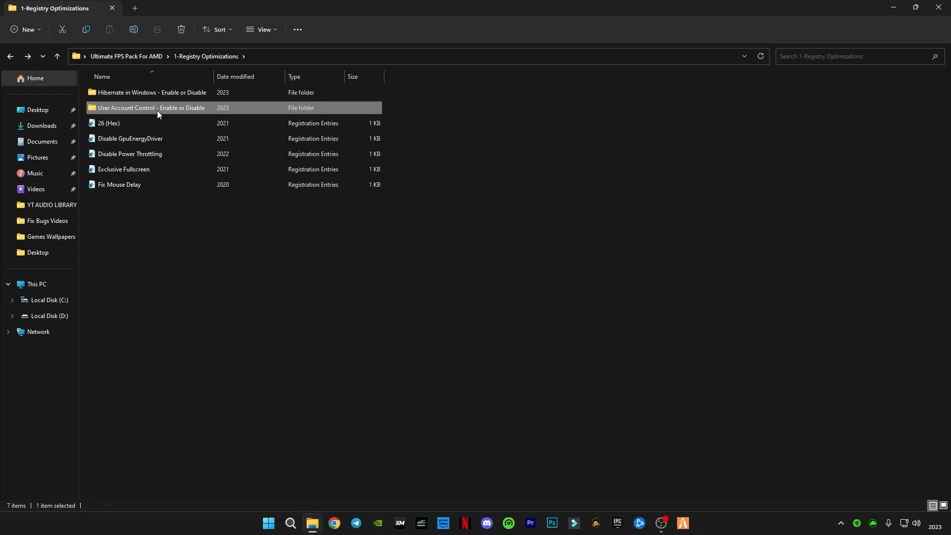
- Merge the Disable User Account Control tweak and return to the optimizations folder
double_click(151, 107)
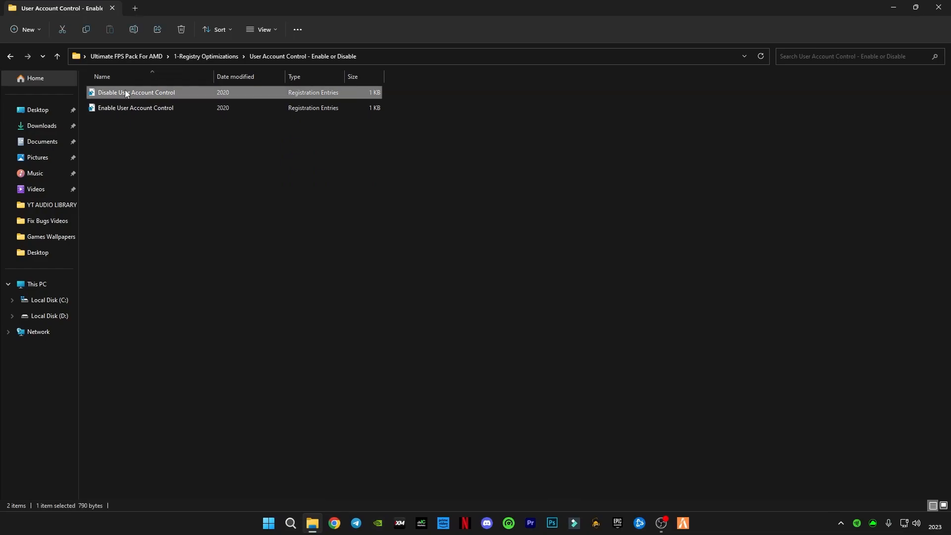
double_click(132, 93)
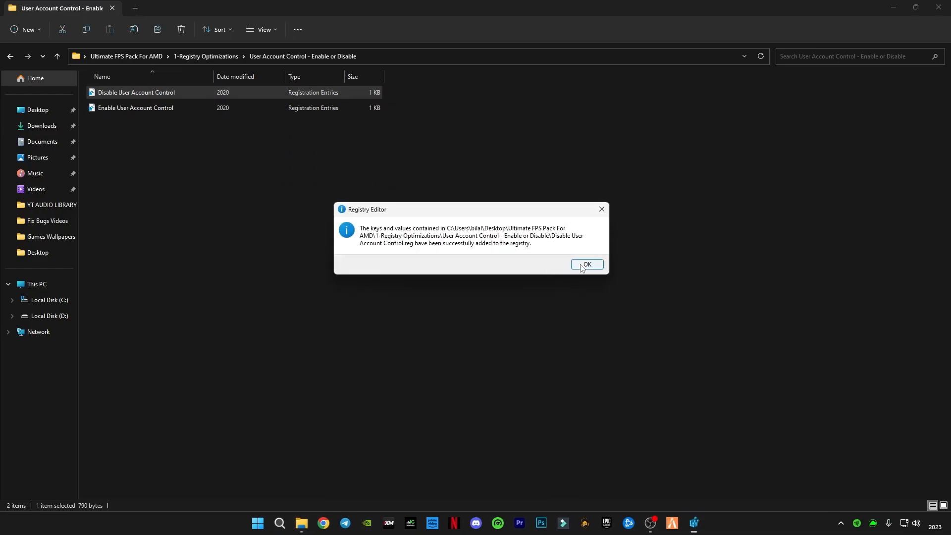
click(587, 263)
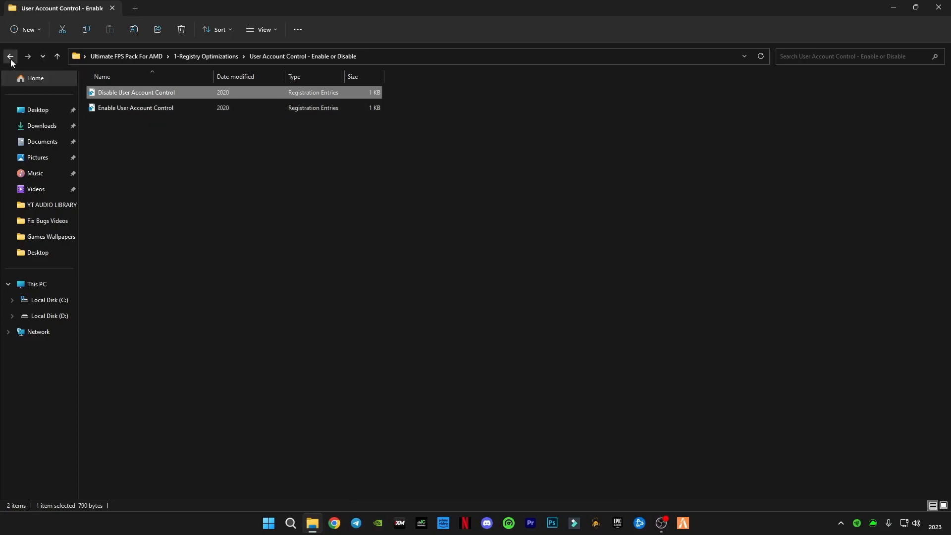
click(9, 56)
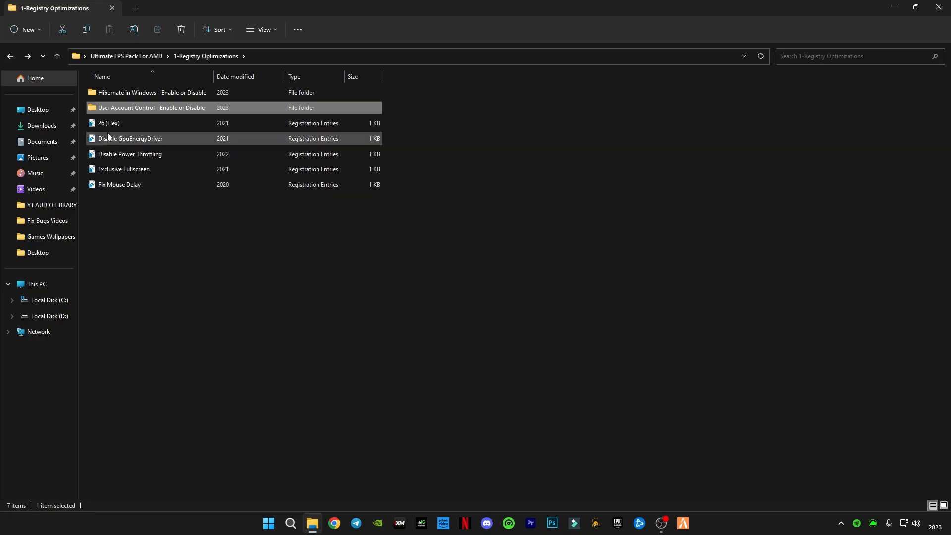
- Merge the Disable GpuEnergyDriver, Exclusive Fullscreen and Fix Mouse Delay tweaks
double_click(110, 122)
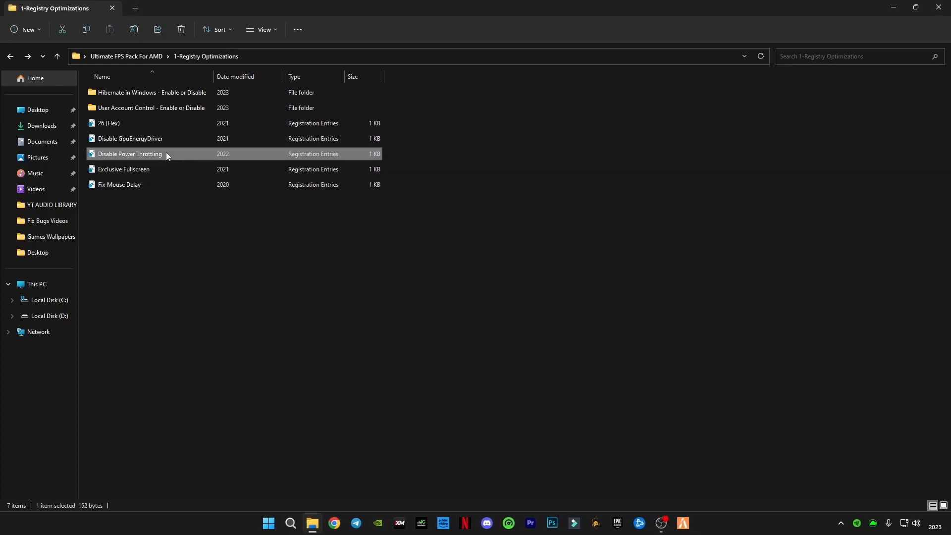
mouse_move(128, 161)
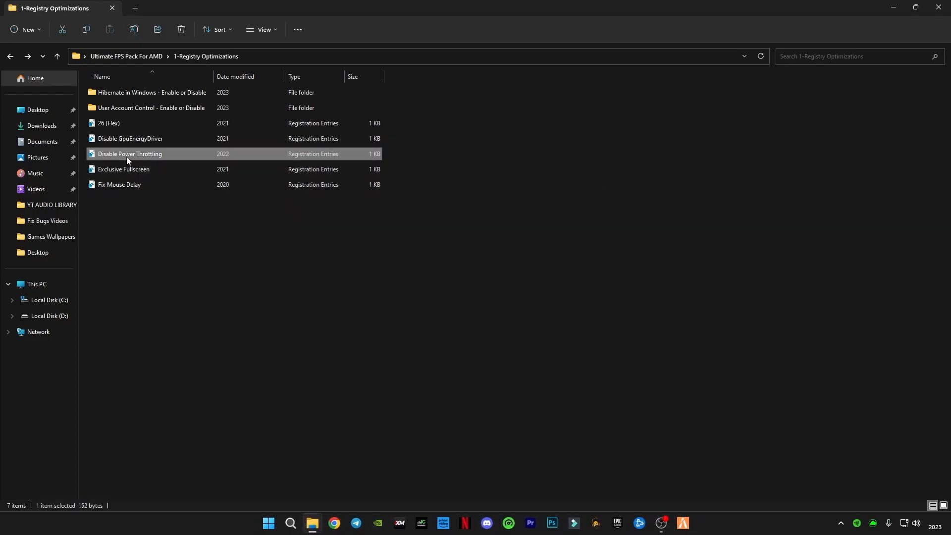
double_click(122, 168)
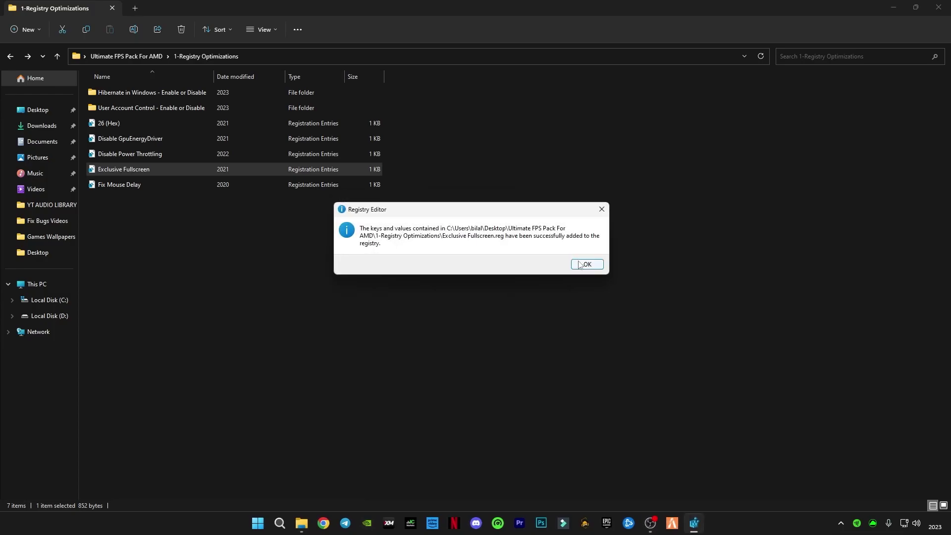
click(586, 263)
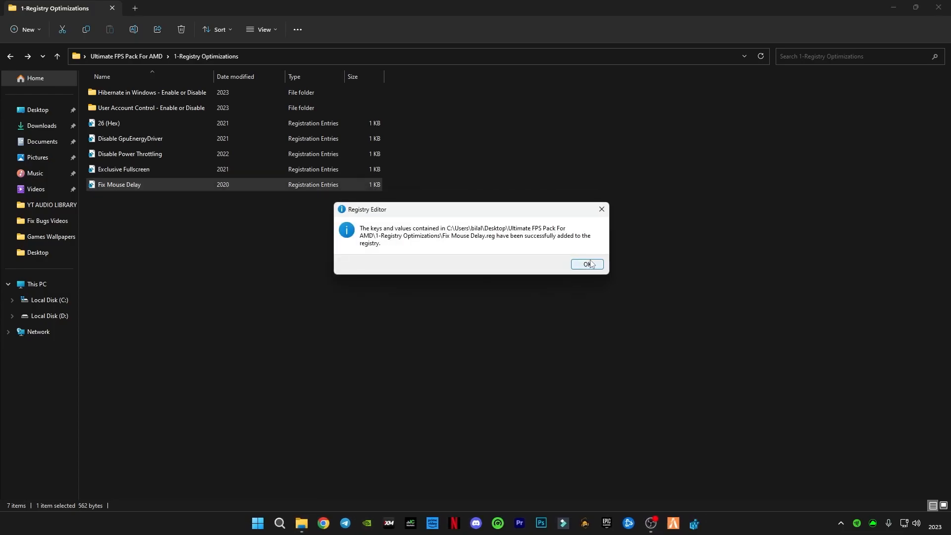
click(586, 264)
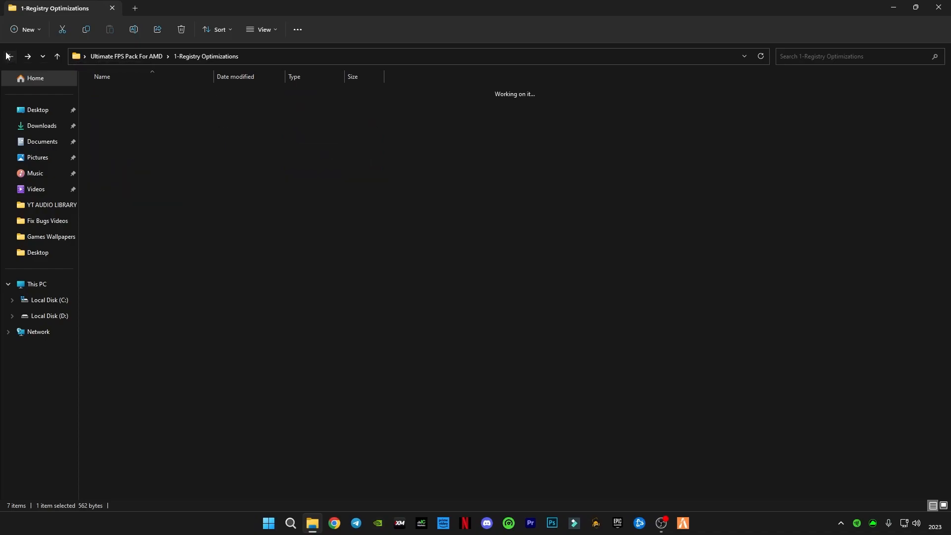
- Run Clean Temporary Files from 2-Batch Optimizations, deleting all temp files, and close it
click(8, 55)
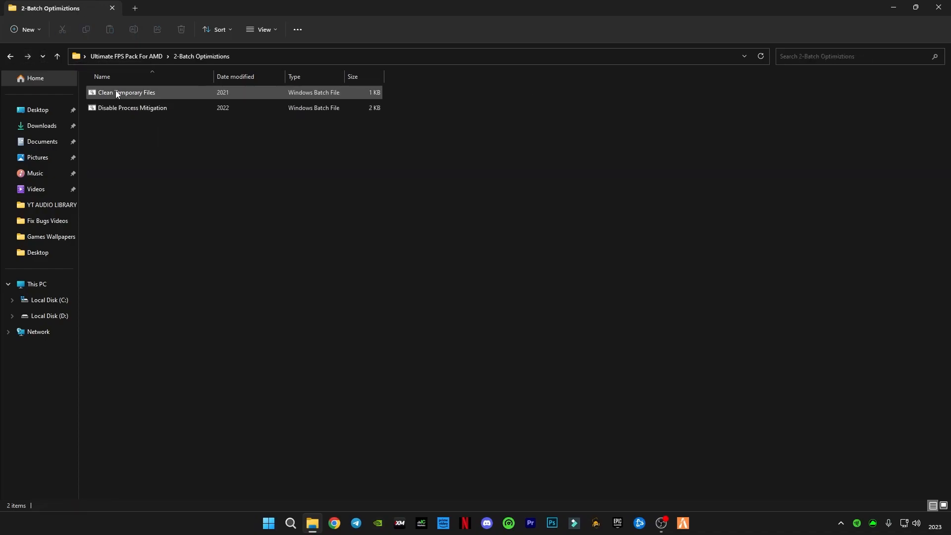
click(159, 137)
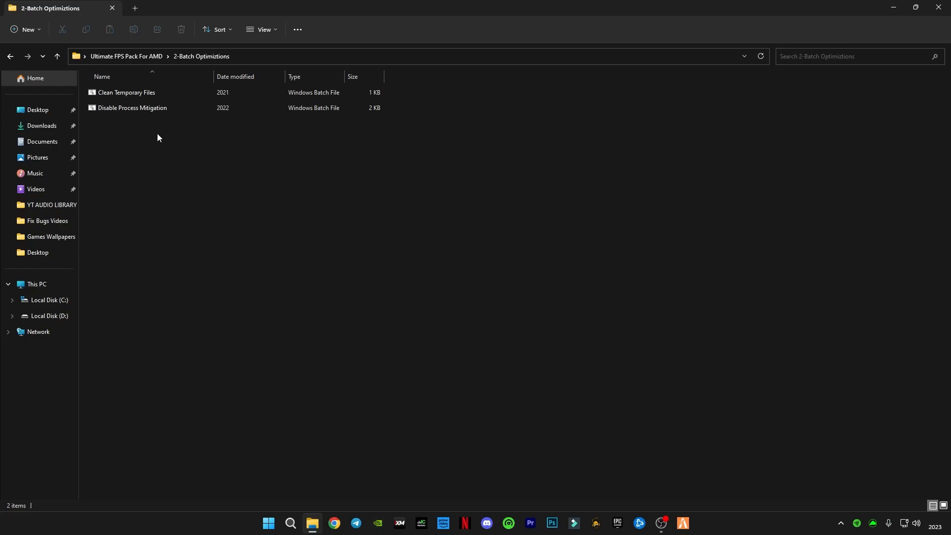
click(127, 93)
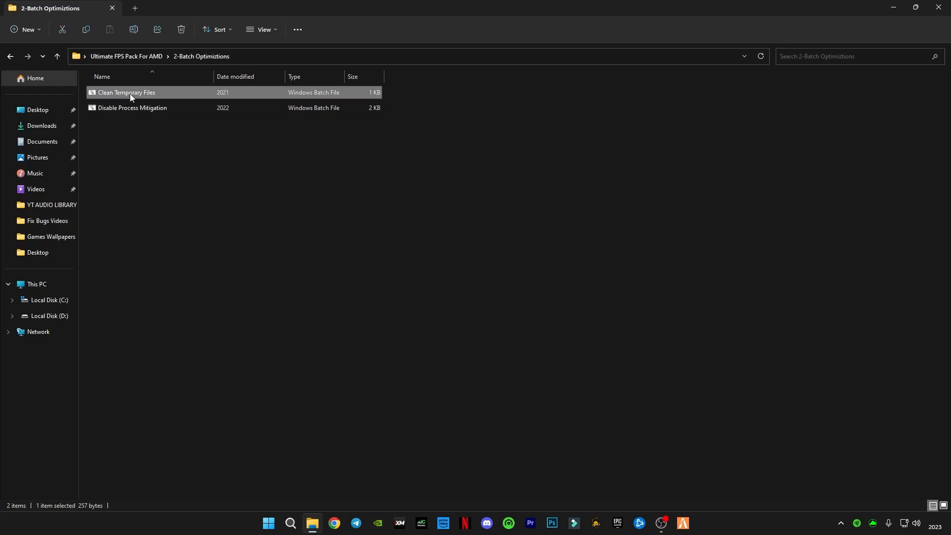
double_click(127, 93)
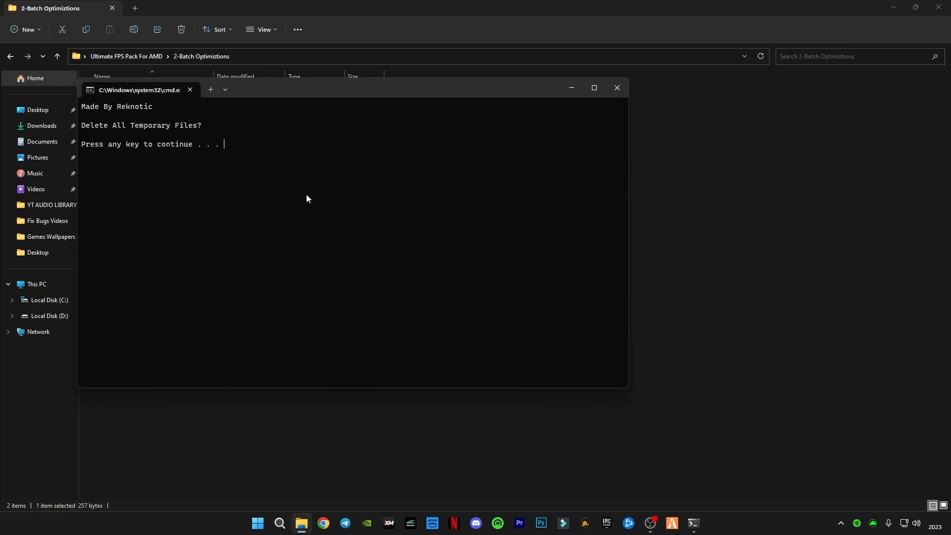
key(enter)
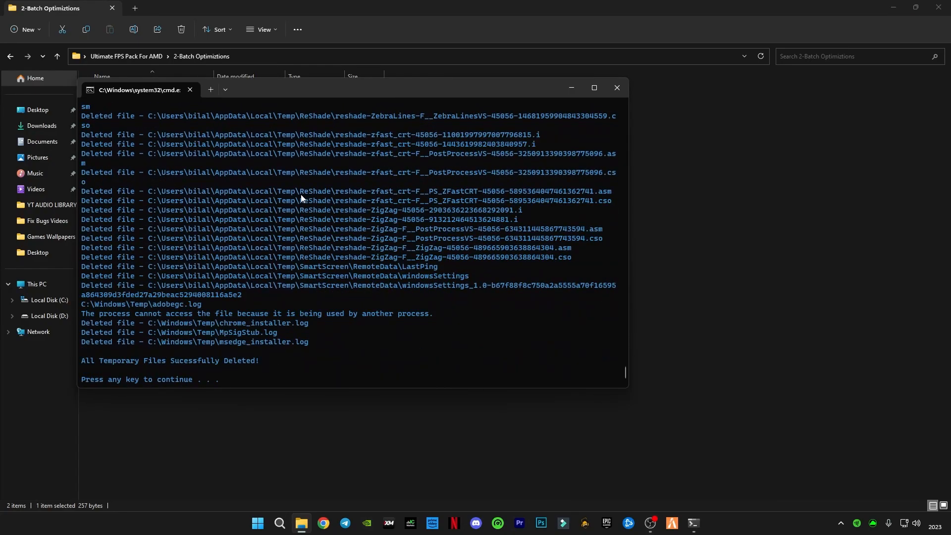
key(enter)
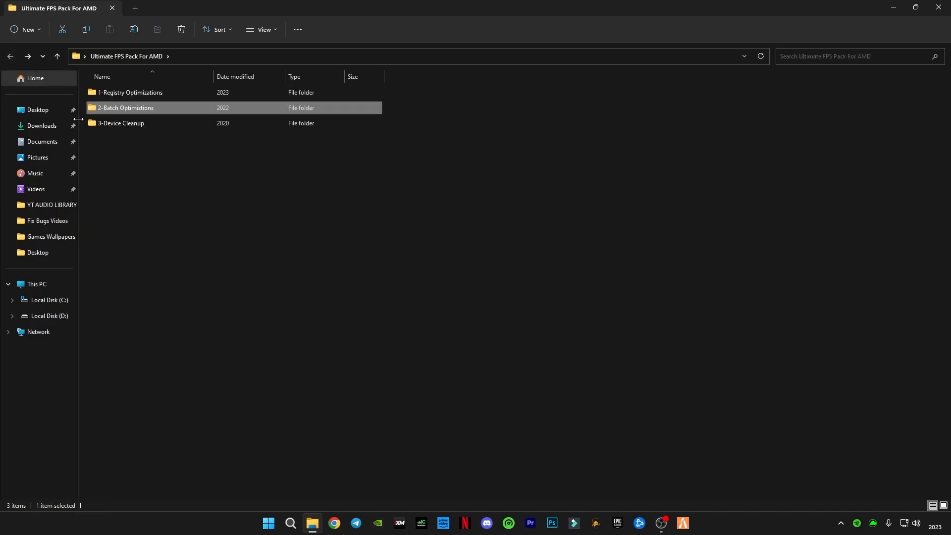
- Run DeviceCleanup from the 3-Device Cleanup folder, removing all 12 non-present devices, then close it
double_click(121, 123)
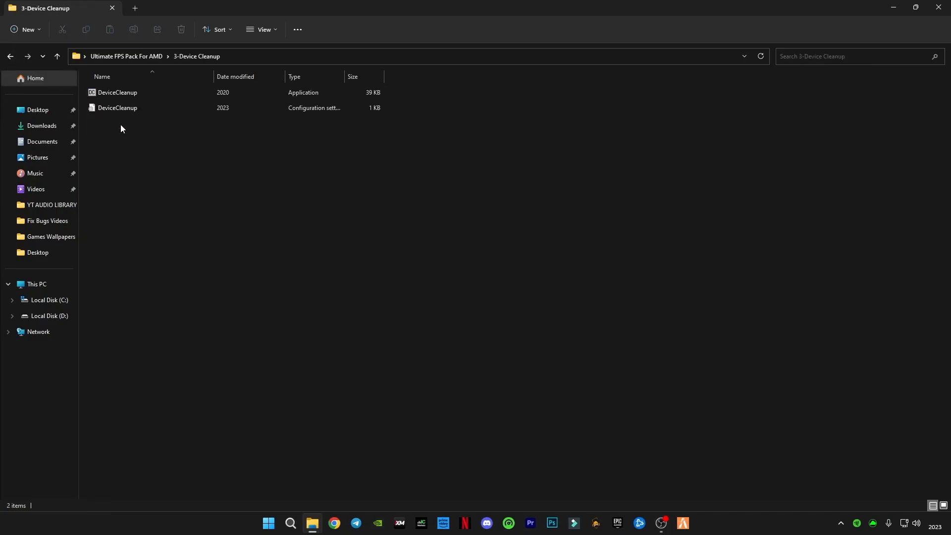
mouse_move(142, 93)
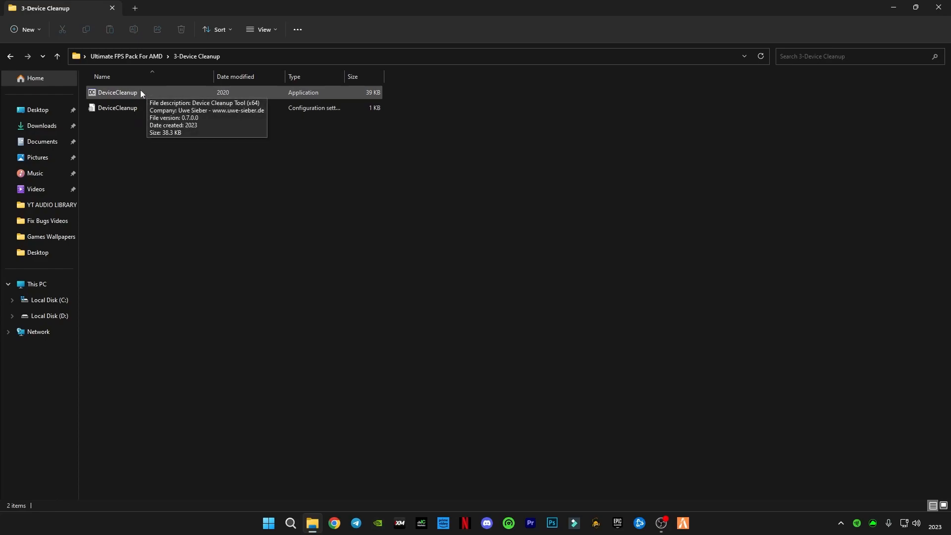
double_click(117, 93)
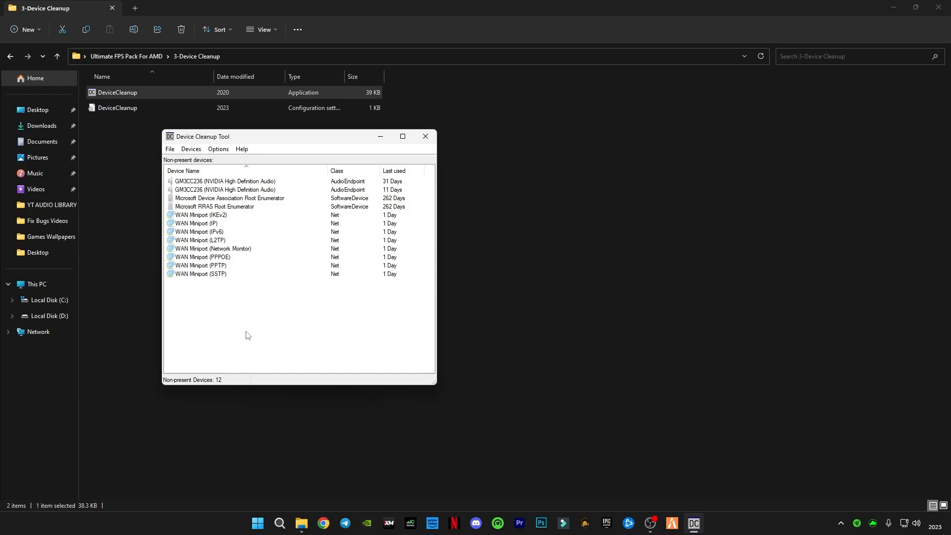
mouse_move(232, 307)
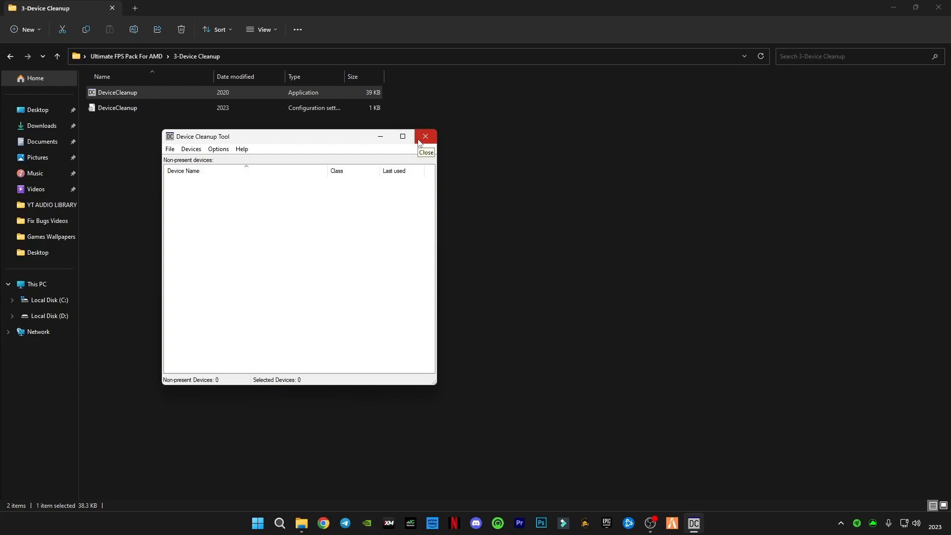
click(425, 136)
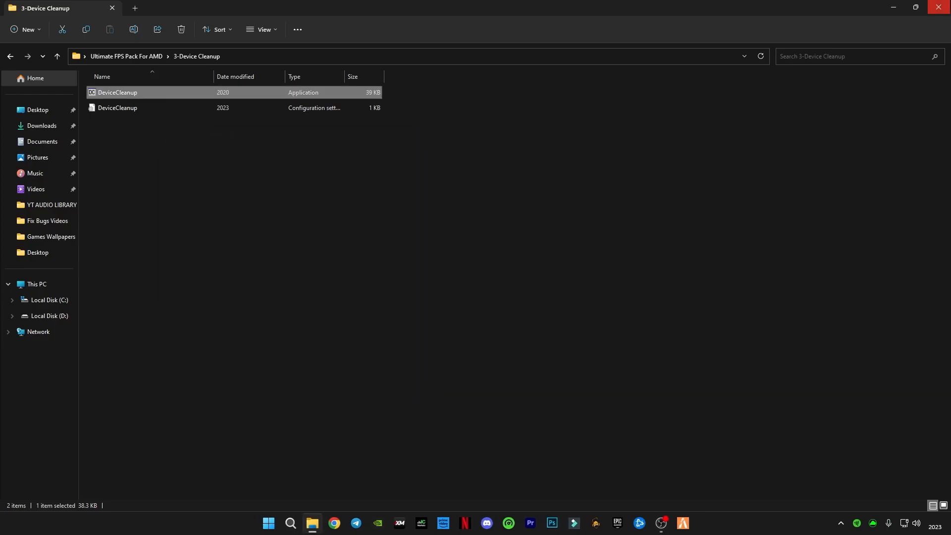